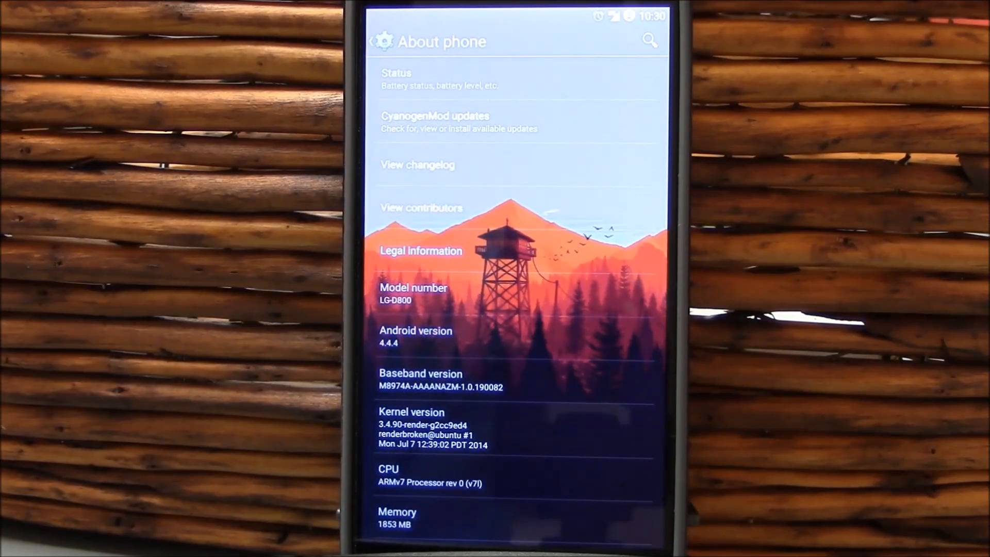
Scroll the main Settings list to Personalization and open Lock screen.
{"action": "scroll", "scroll_direction": "down", "scroll_amount": 3}
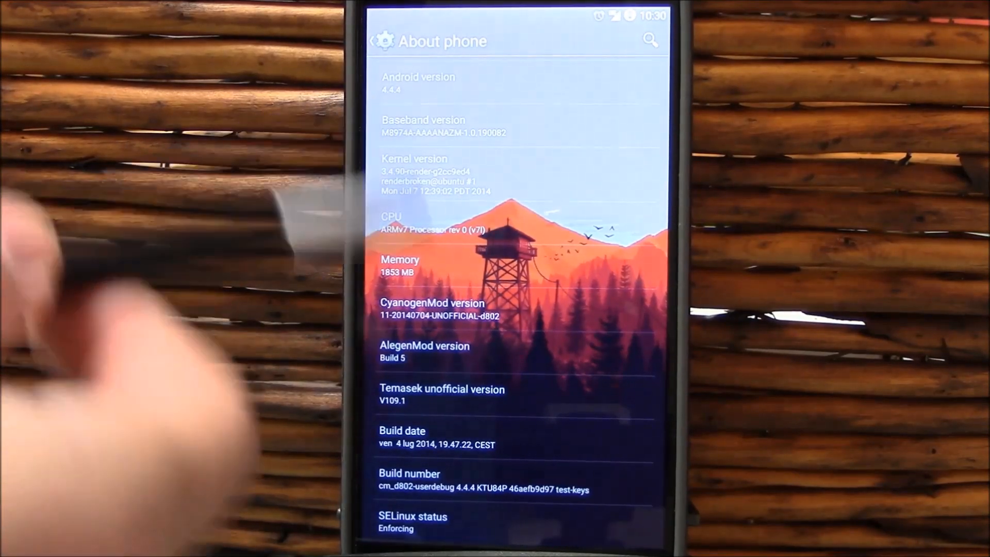
{"action": "scroll", "scroll_direction": "down", "scroll_amount": 3}
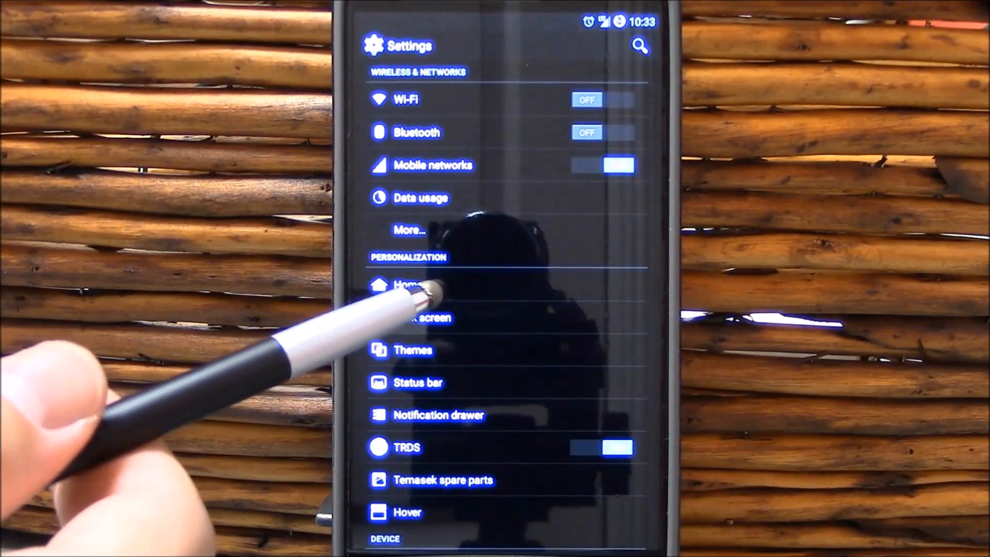
{"action": "left_click", "coordinate": [411, 284]}
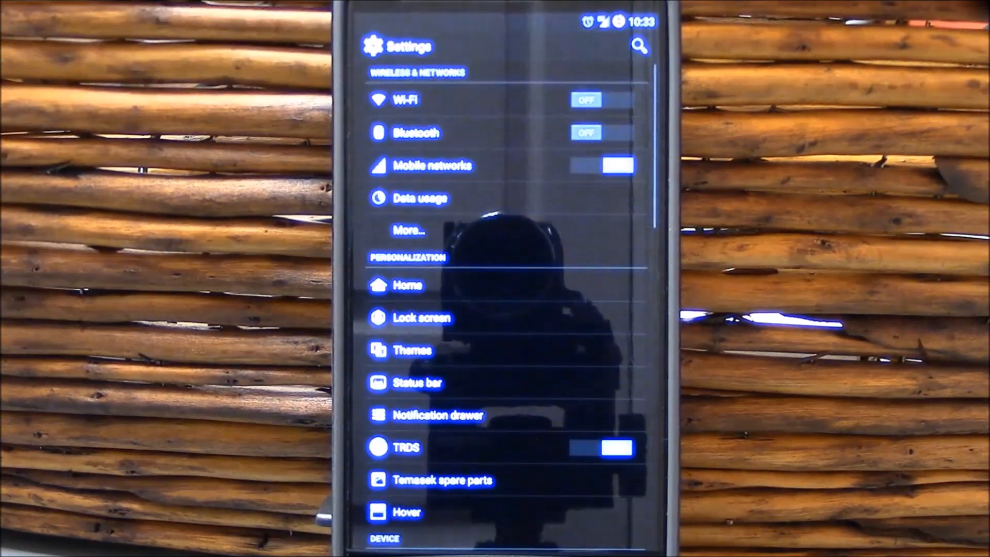
{"action": "scroll", "scroll_direction": "down", "scroll_amount": 3}
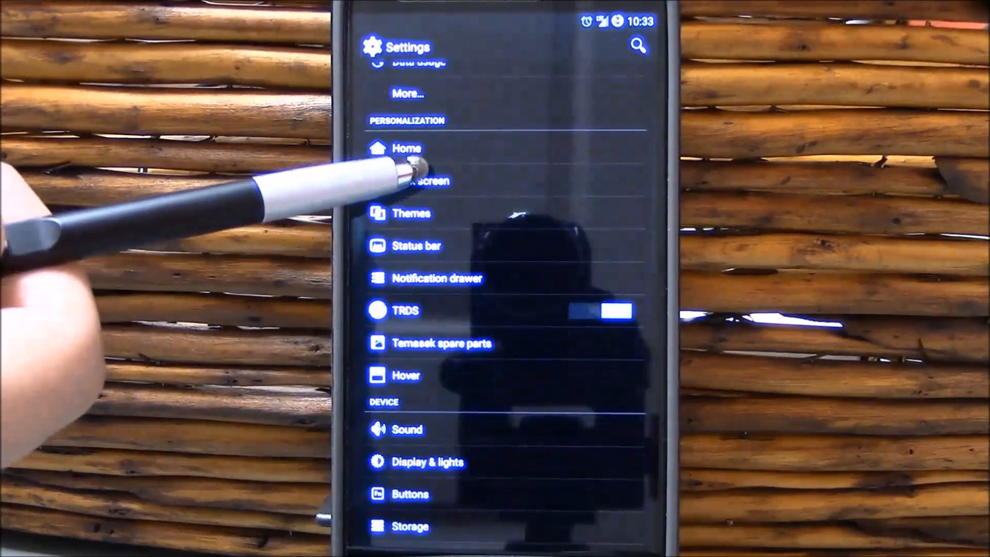
{"action": "left_click", "coordinate": [407, 181]}
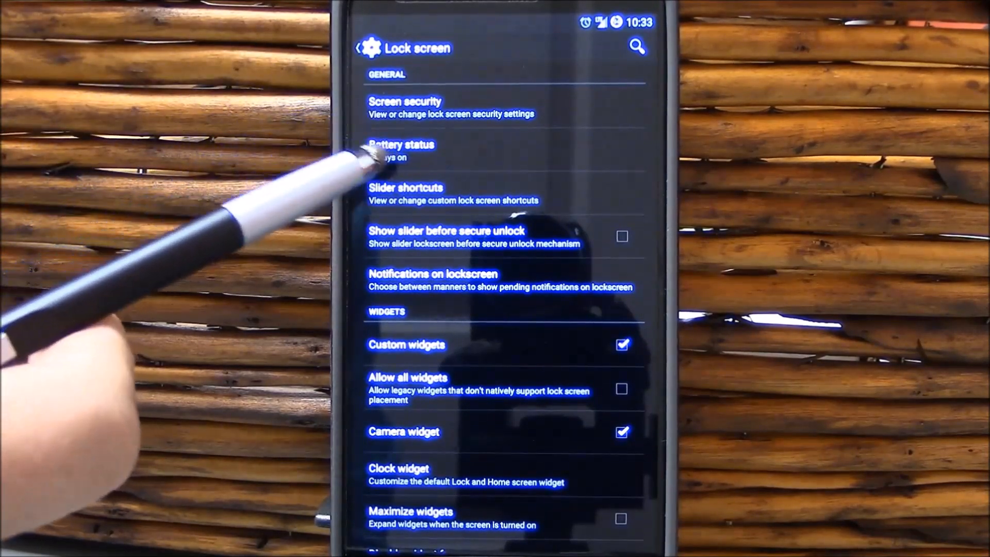
{"action": "mouse_move", "coordinate": [405, 214]}
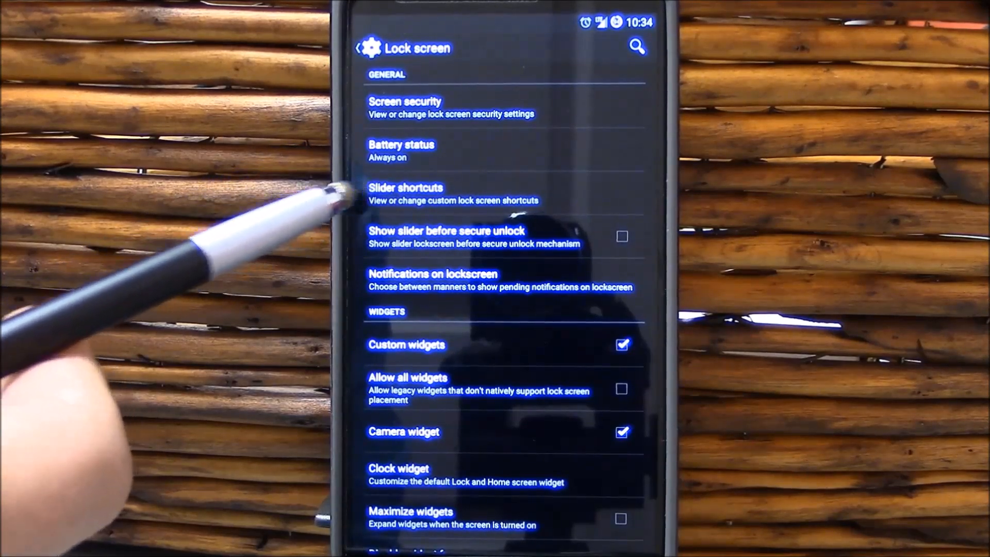
{"action": "mouse_move", "coordinate": [341, 196]}
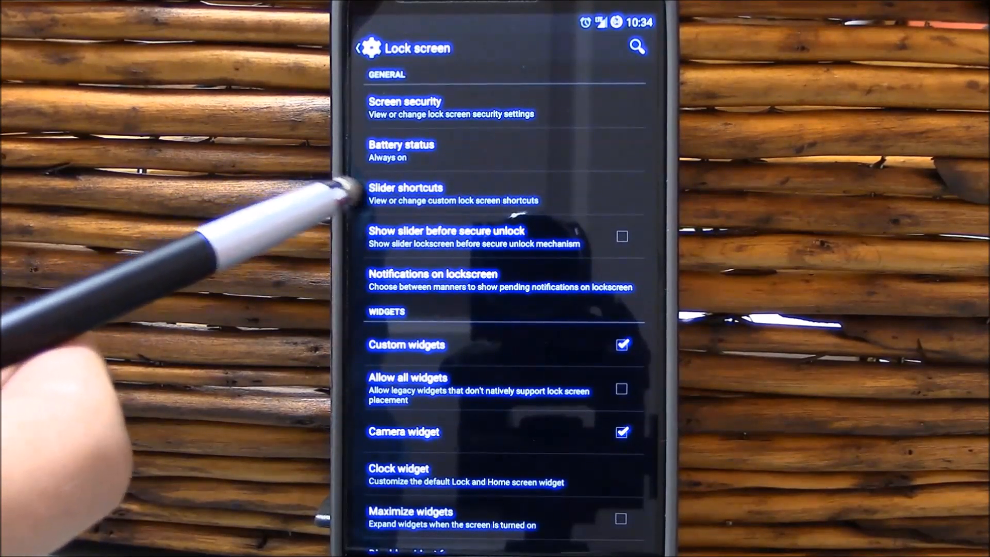
{"action": "left_click", "coordinate": [406, 194]}
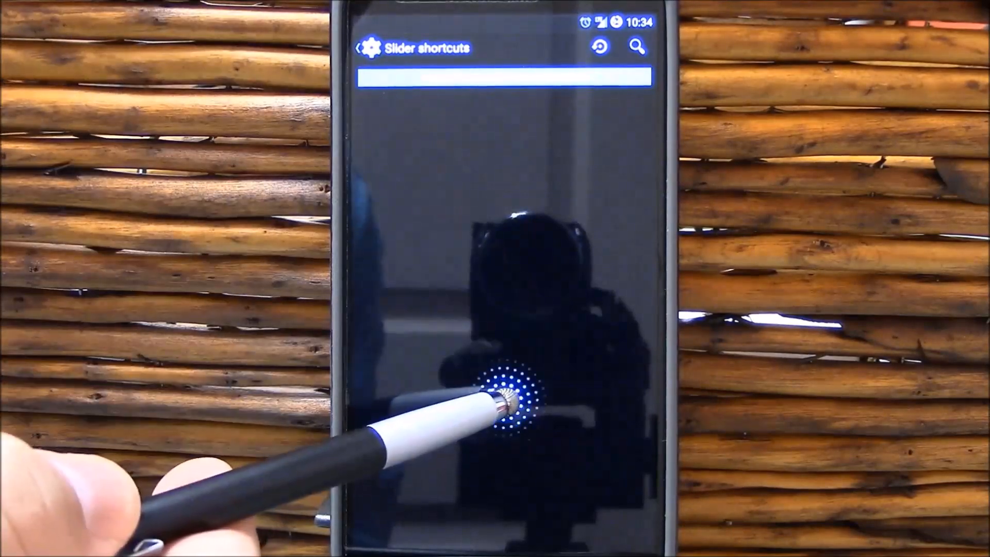
{"action": "left_click", "coordinate": [508, 397]}
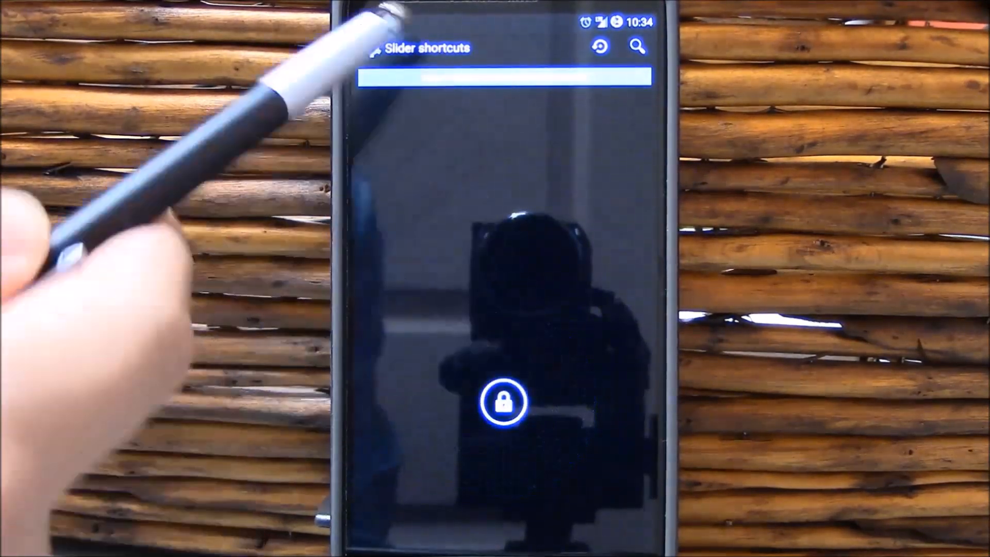
{"action": "left_click", "coordinate": [369, 48]}
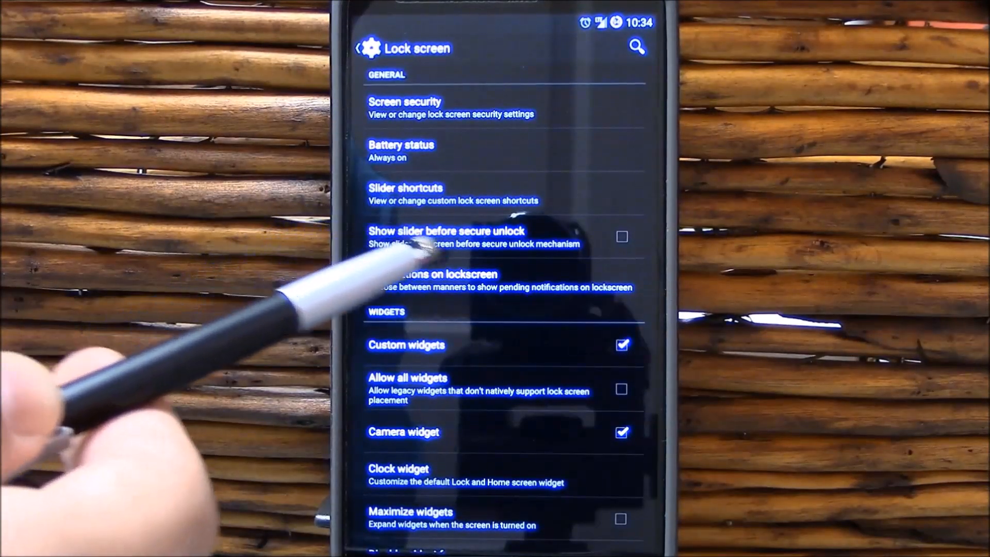
{"action": "mouse_move", "coordinate": [329, 272]}
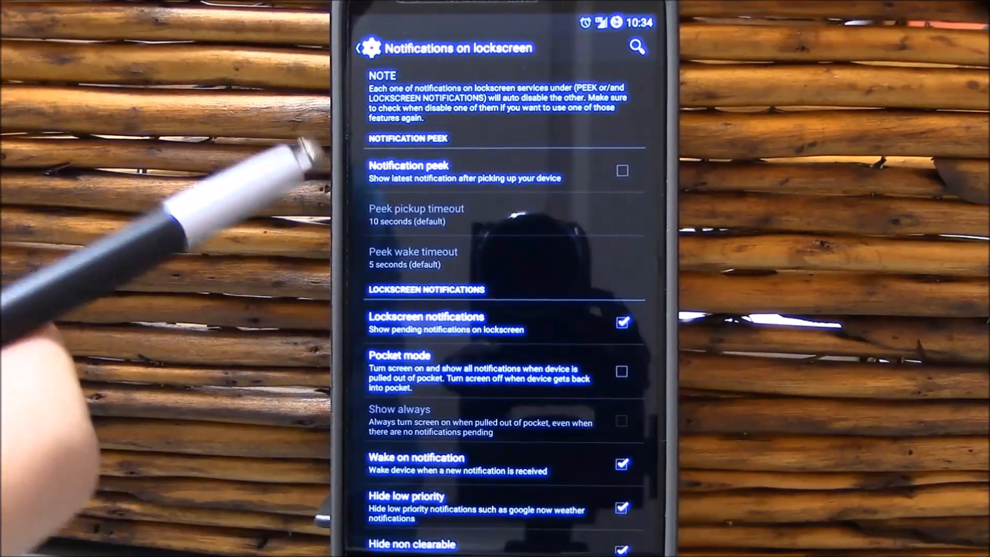
{"action": "mouse_move", "coordinate": [303, 158]}
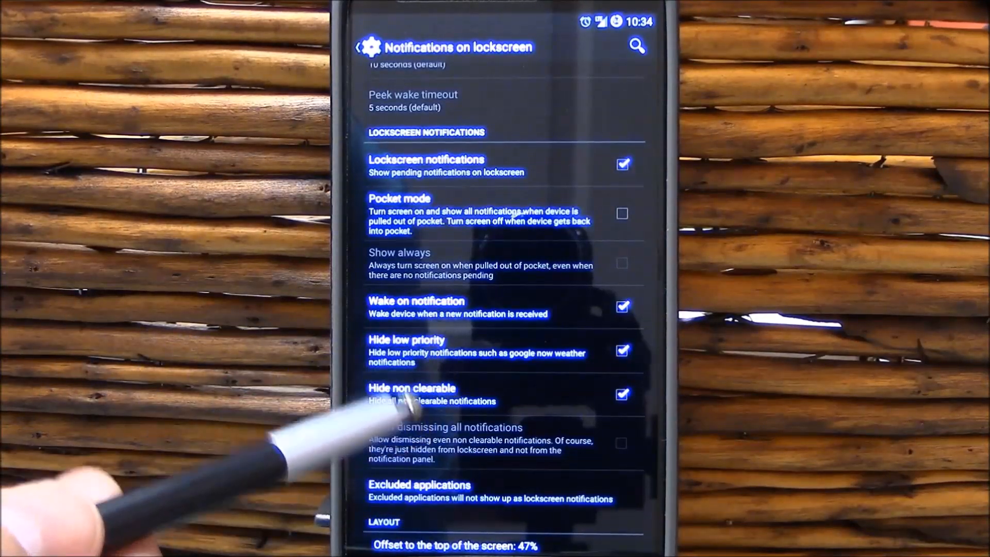
{"action": "scroll", "scroll_direction": "down", "scroll_amount": 3}
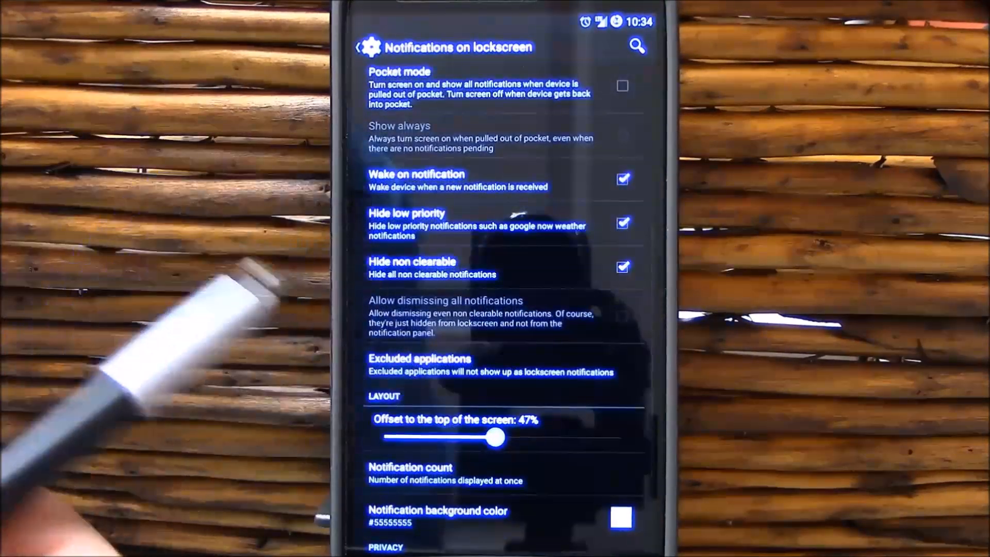
{"action": "scroll", "scroll_direction": "down", "scroll_amount": 3}
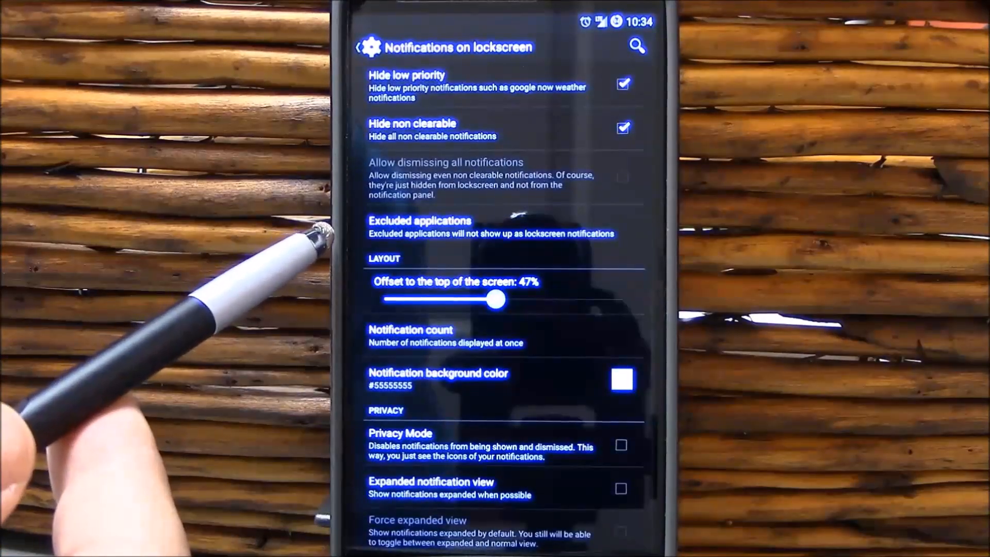
{"action": "mouse_move", "coordinate": [392, 455]}
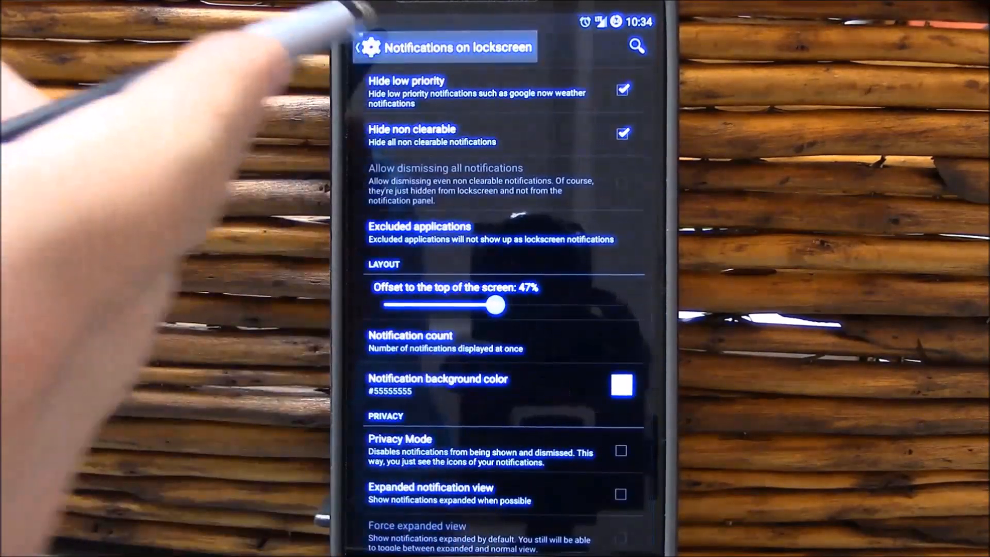
{"action": "left_click", "coordinate": [360, 48]}
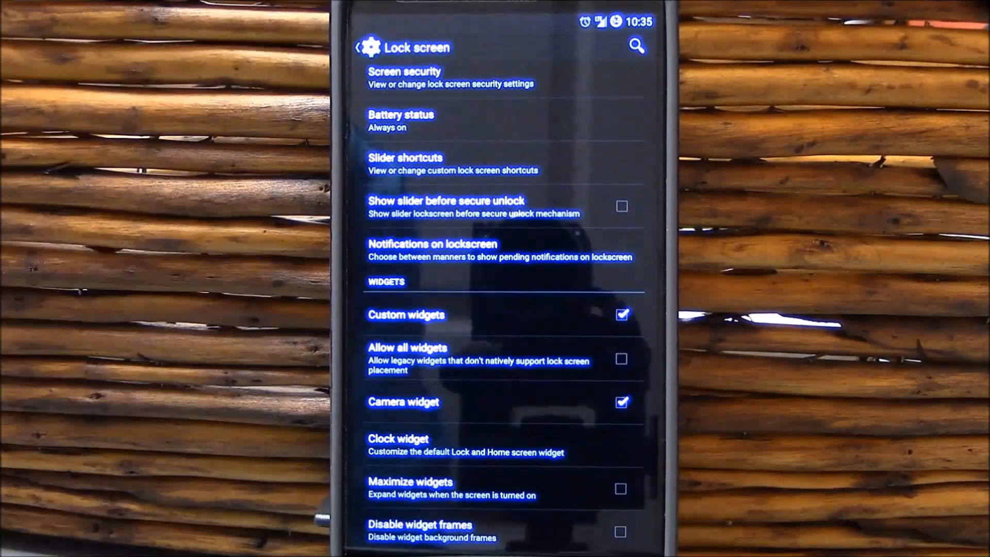
Leave Lock screen for the main Settings list, reaching the personalization and device categories.
{"action": "left_click", "coordinate": [368, 47]}
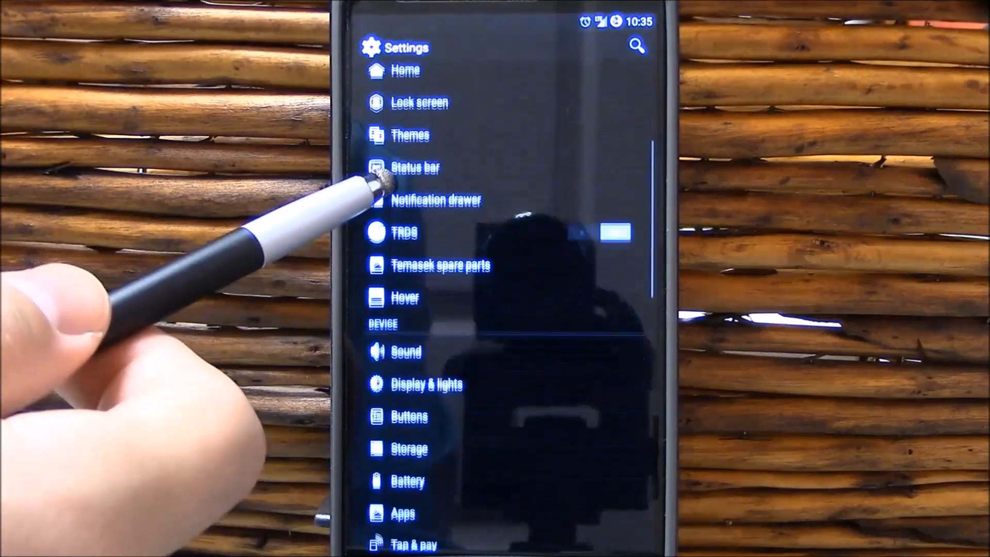
{"action": "left_click", "coordinate": [410, 136]}
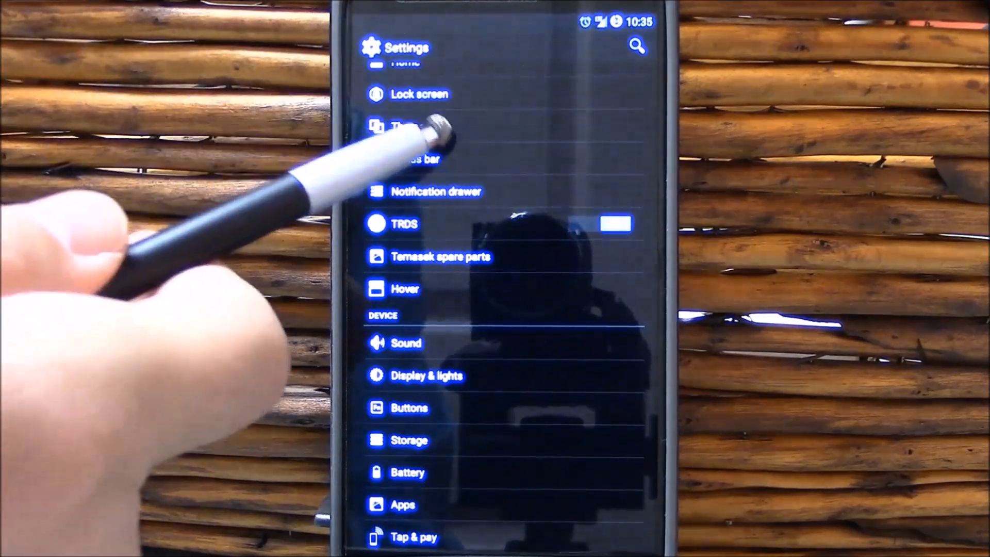
Browse the Status bar and Clock and date pages, then back out of Status bar.
{"action": "left_click", "coordinate": [417, 143]}
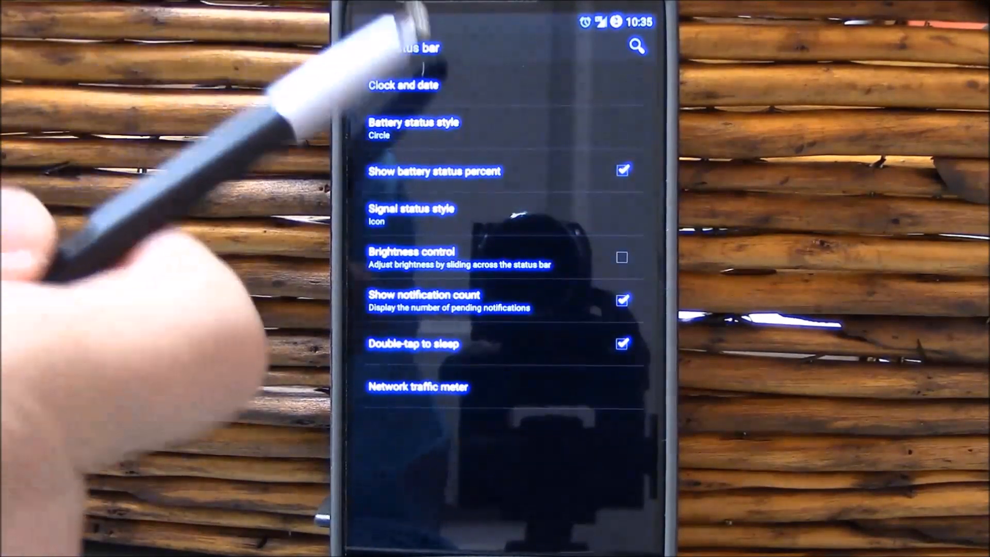
{"action": "left_click", "coordinate": [402, 85]}
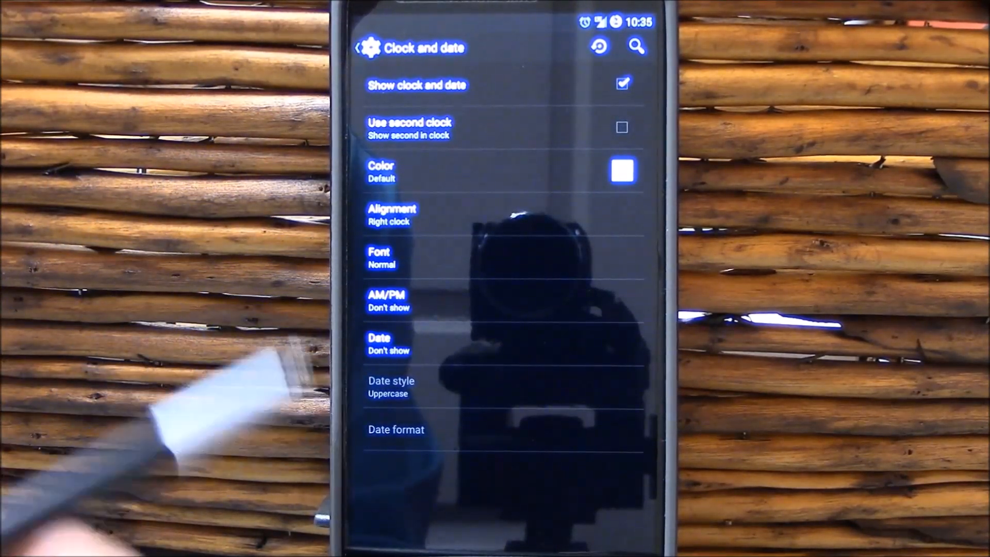
{"action": "left_click", "coordinate": [358, 48]}
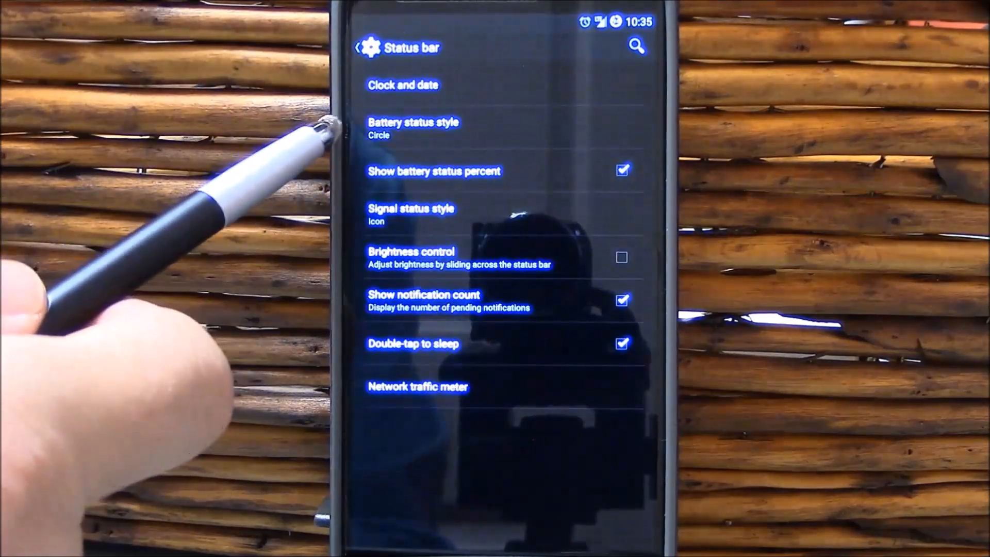
{"action": "left_click", "coordinate": [413, 122]}
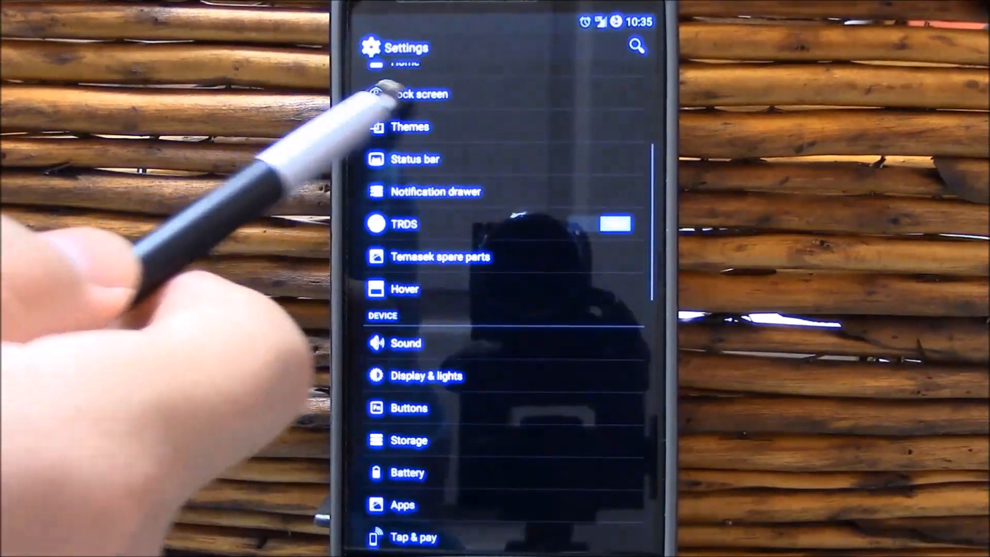
{"action": "left_click", "coordinate": [415, 159]}
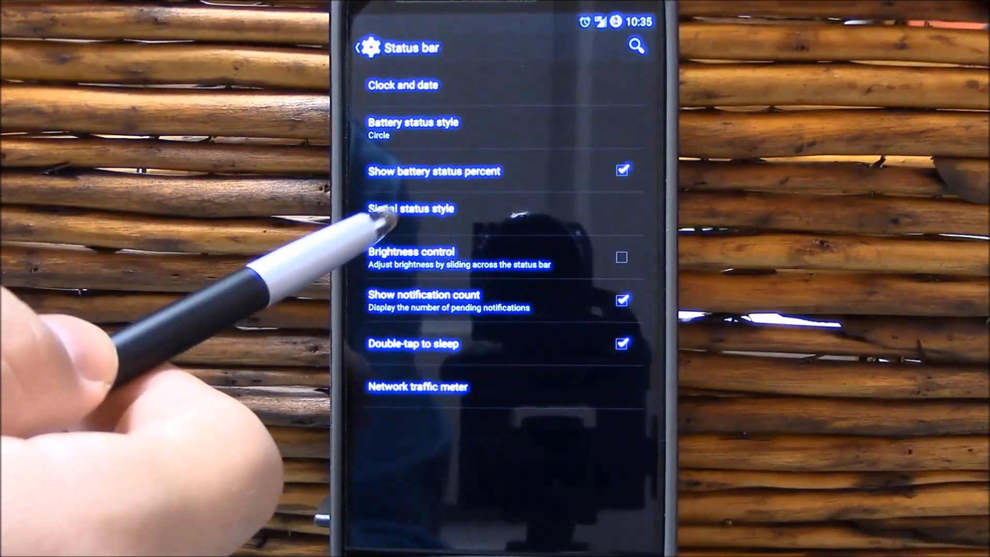
{"action": "left_click", "coordinate": [411, 208]}
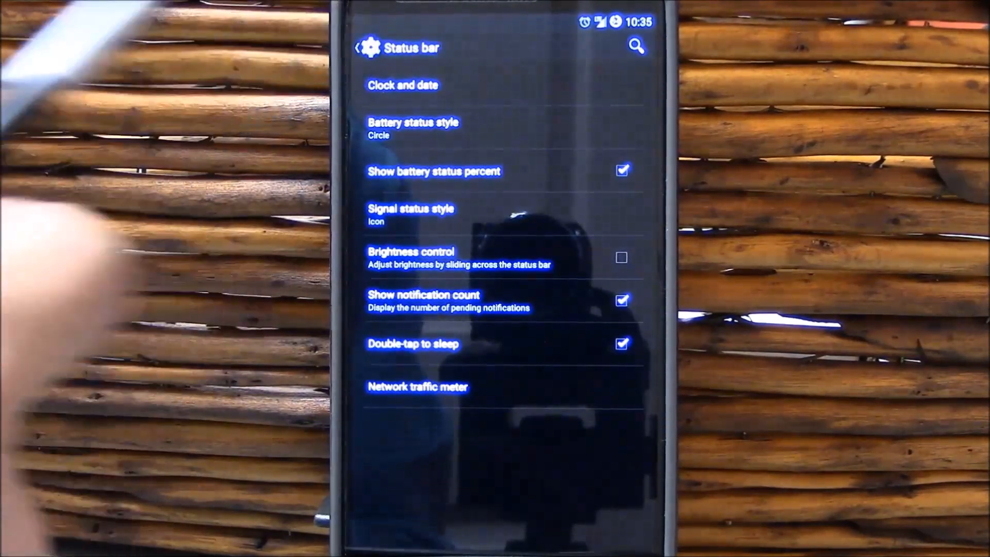
{"action": "left_click", "coordinate": [359, 47]}
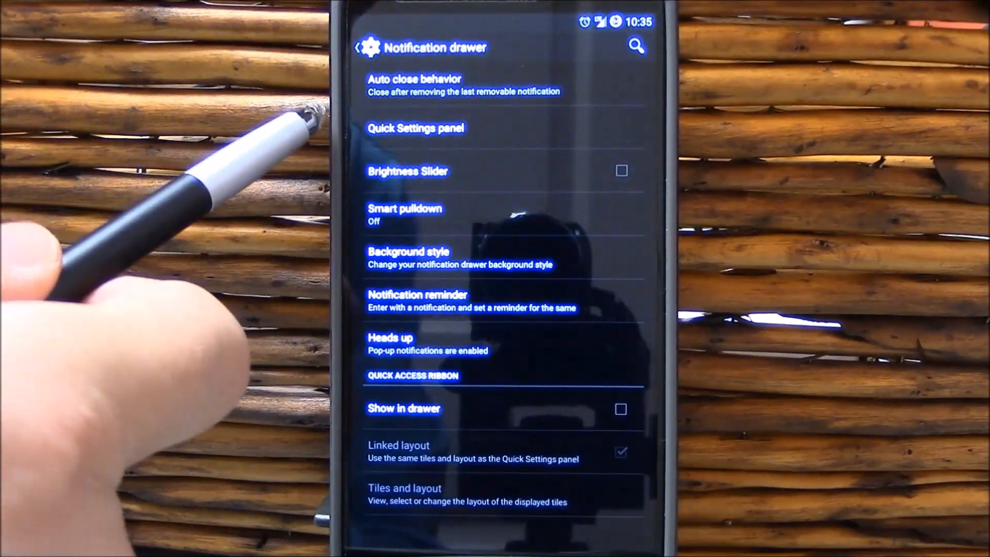
{"action": "left_click", "coordinate": [416, 128]}
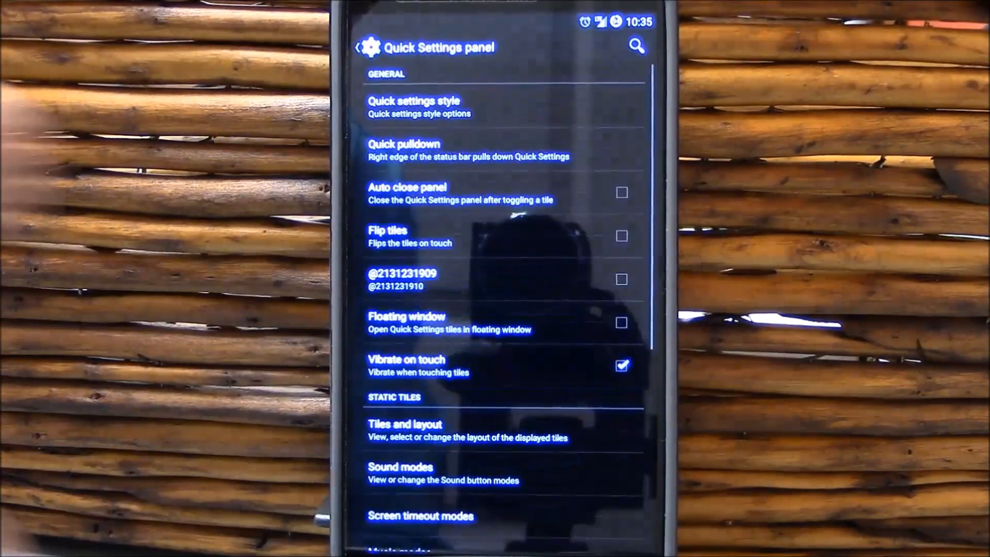
{"action": "scroll", "scroll_direction": "down", "scroll_amount": 3}
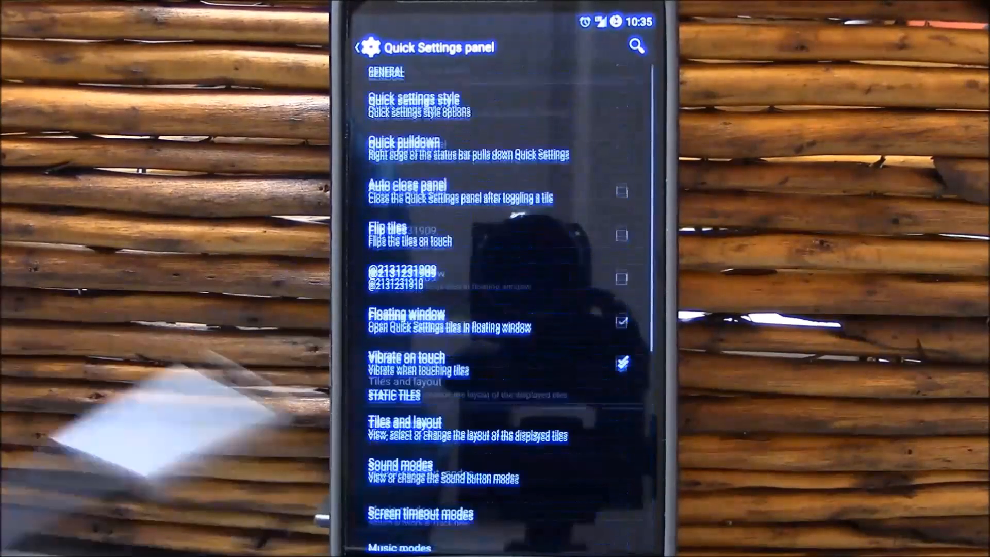
{"action": "left_click", "coordinate": [621, 319]}
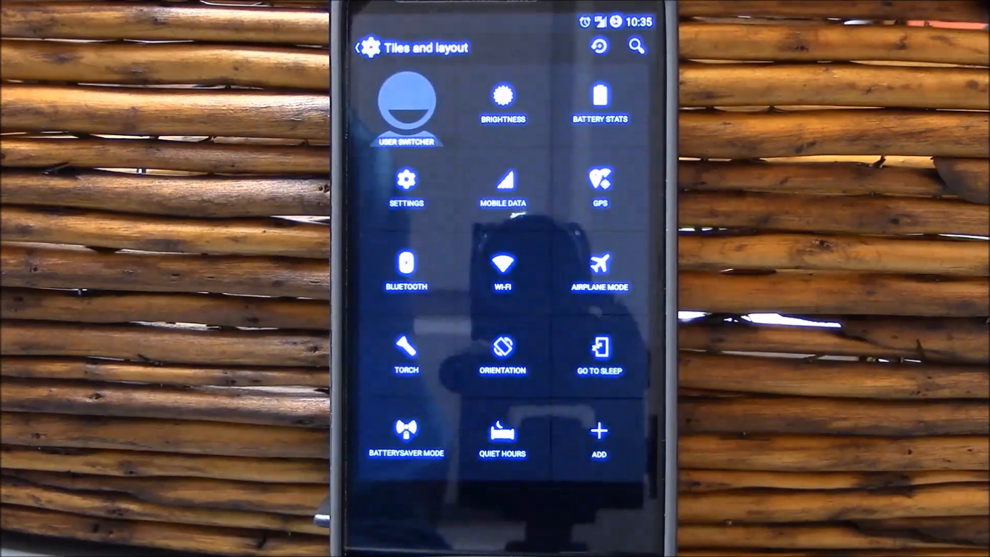
{"action": "left_click", "coordinate": [358, 47]}
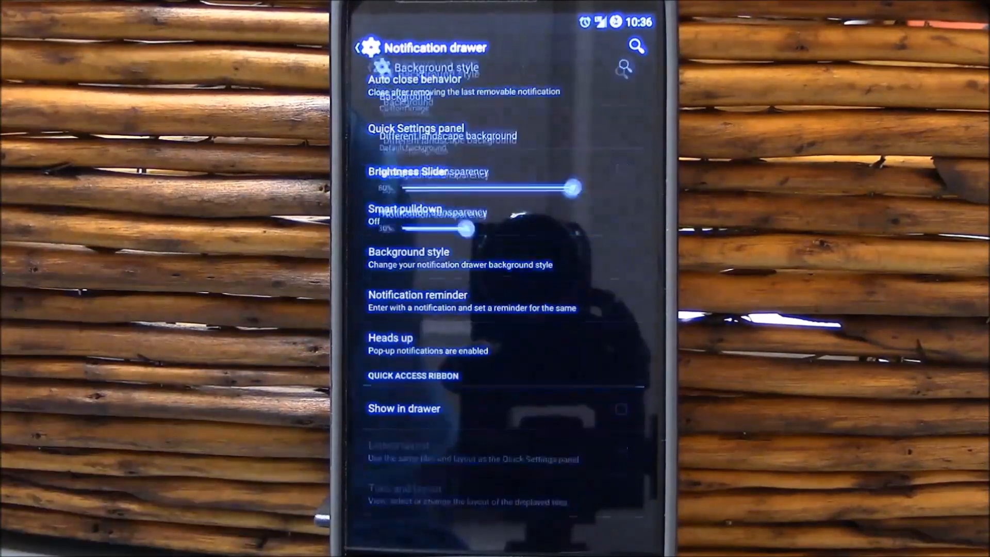
{"action": "left_click", "coordinate": [408, 258]}
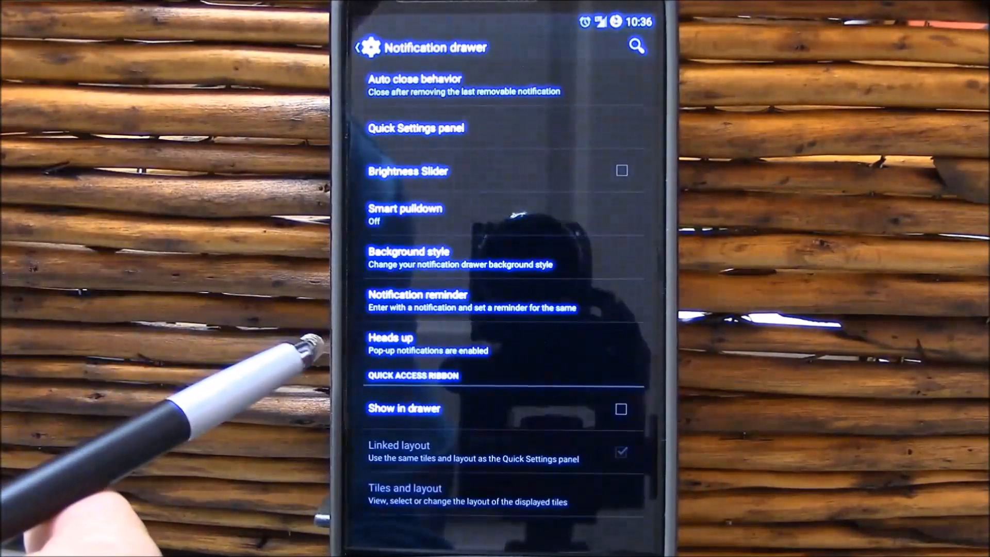
{"action": "mouse_move", "coordinate": [126, 253]}
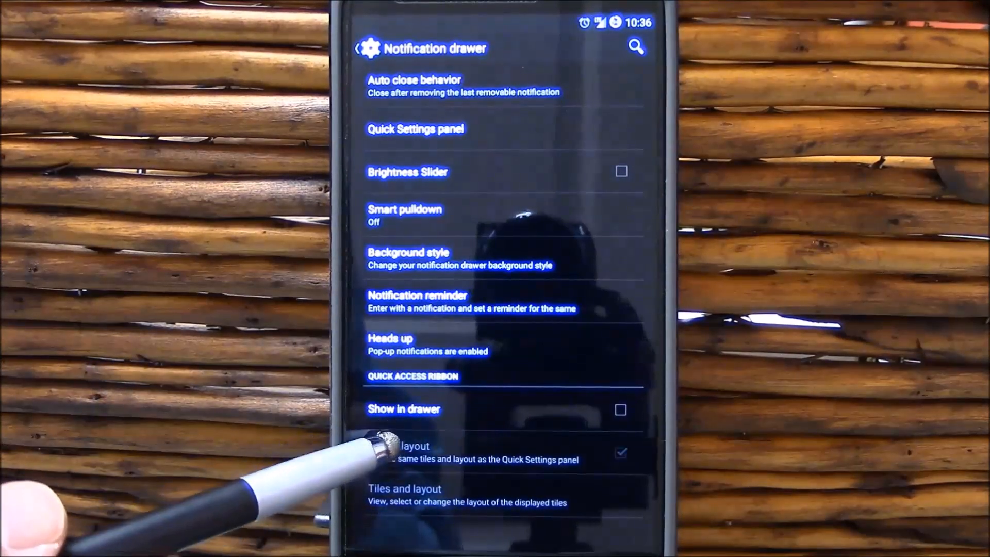
View Hover's notification timing and exclusion options, then return to the main Settings list.
{"action": "left_click", "coordinate": [358, 48]}
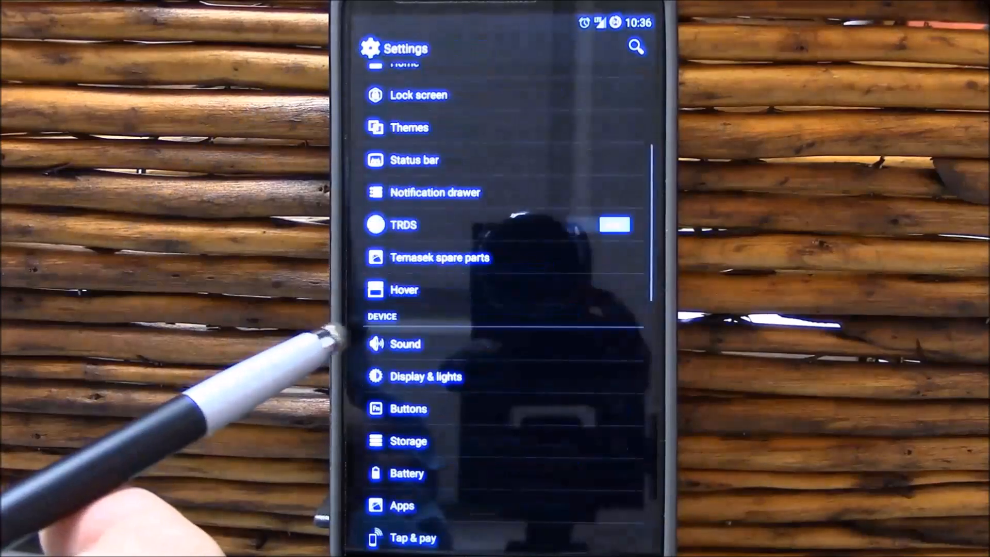
{"action": "left_click", "coordinate": [403, 289]}
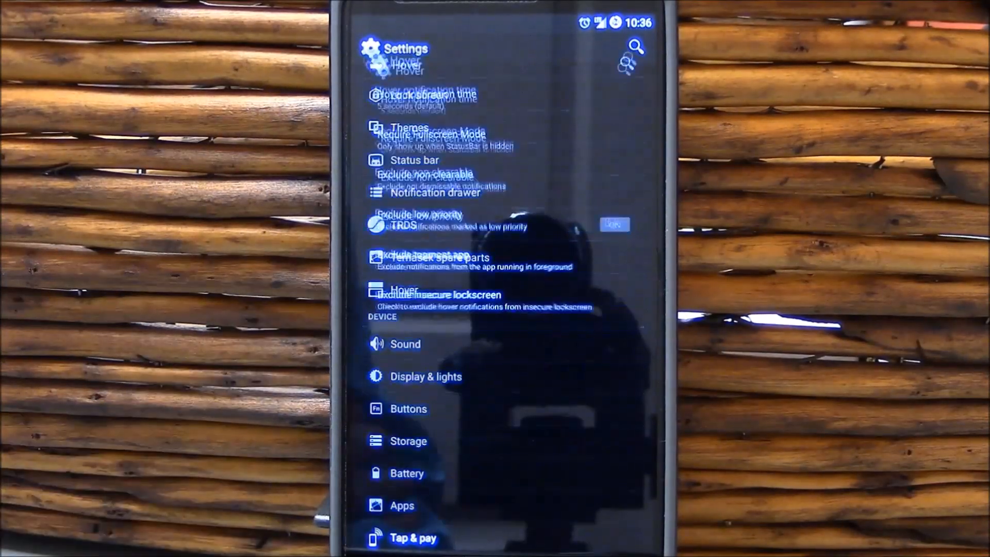
{"action": "left_click", "coordinate": [405, 65]}
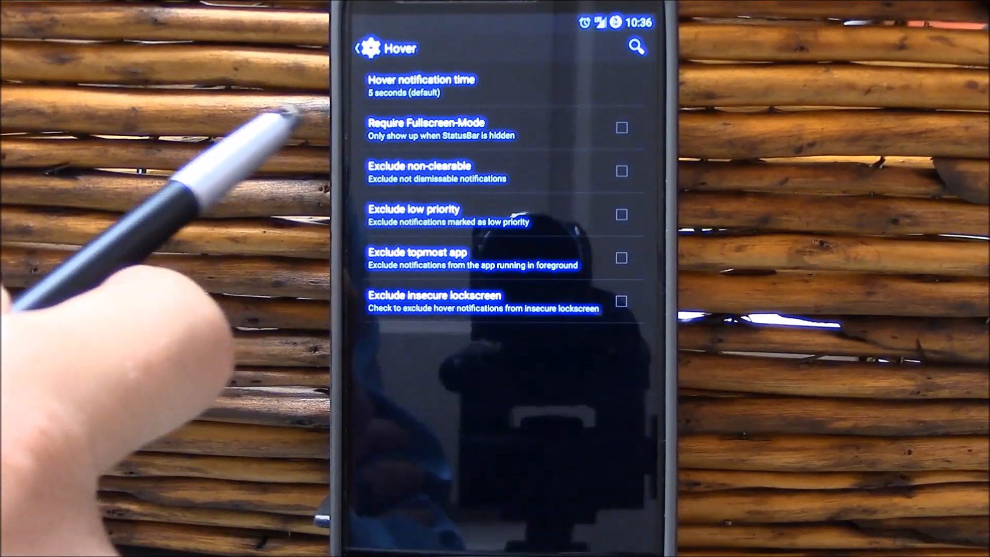
{"action": "left_click", "coordinate": [360, 48]}
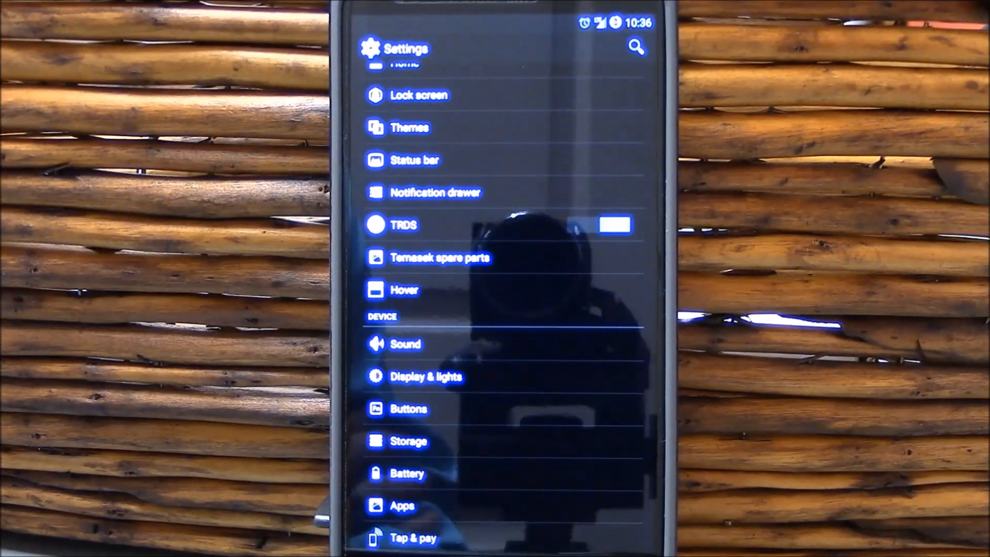
{"action": "left_click", "coordinate": [612, 224]}
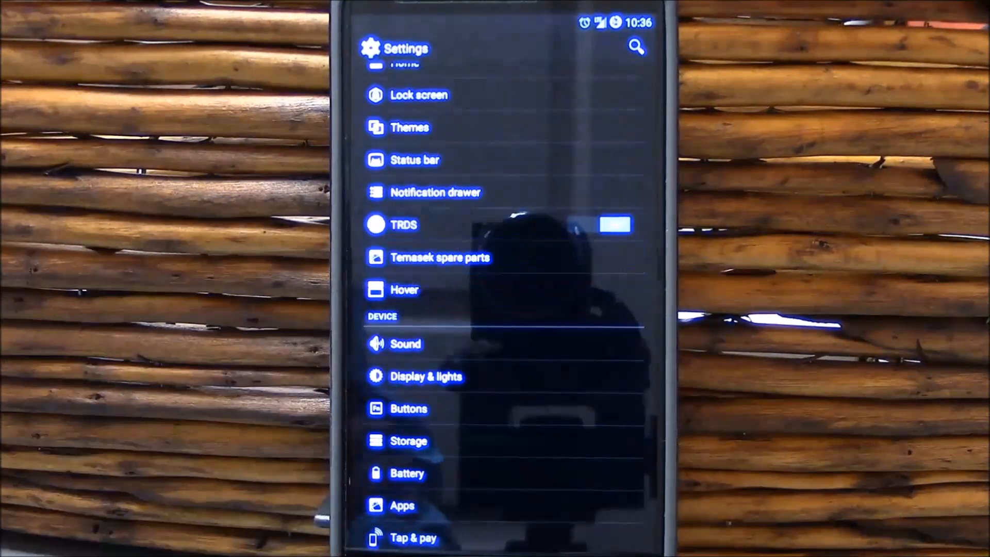
Browse Temasek spare parts' Screen and animations and Wakelock Blocker pages, then back out.
{"action": "left_click", "coordinate": [440, 257]}
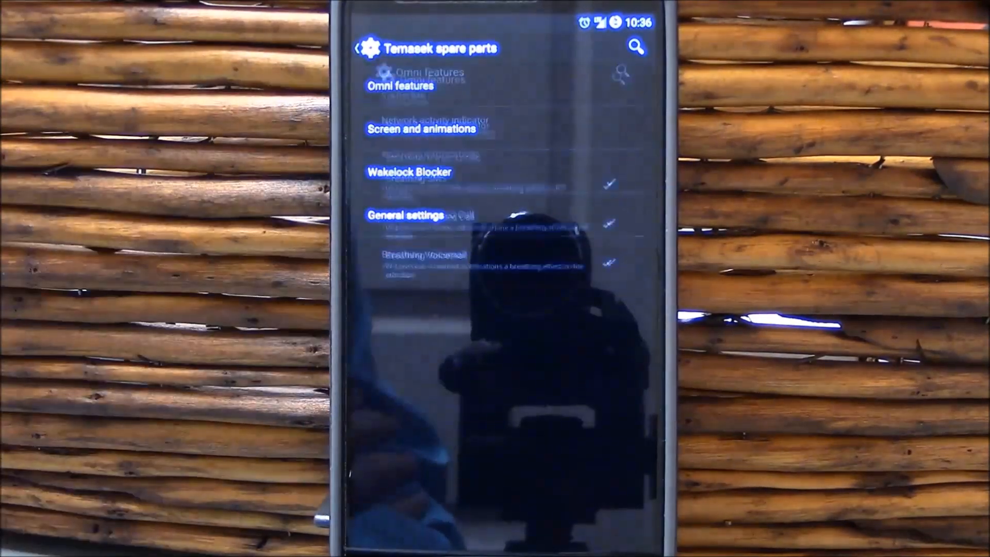
{"action": "left_click", "coordinate": [399, 85]}
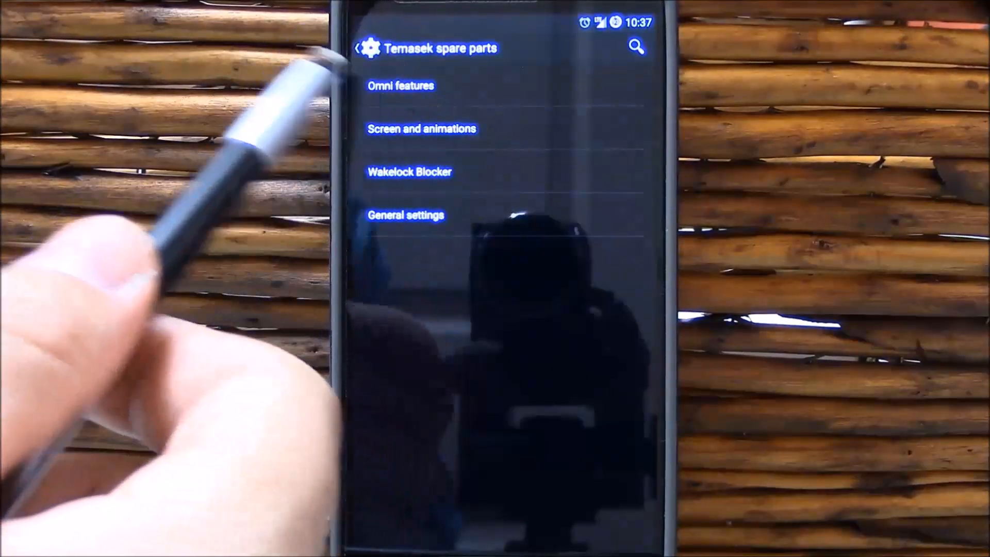
{"action": "left_click", "coordinate": [422, 129]}
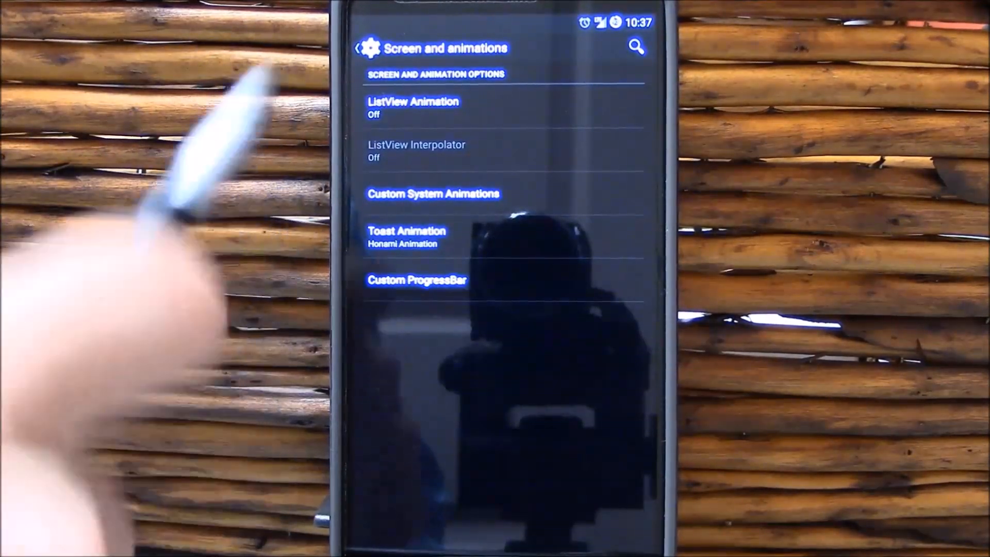
{"action": "left_click", "coordinate": [359, 48]}
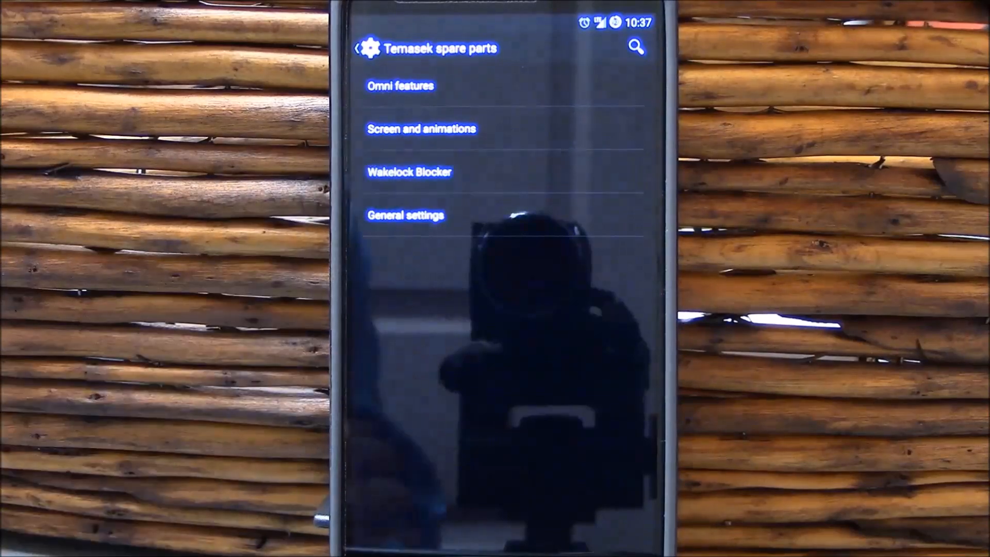
{"action": "left_click", "coordinate": [408, 172]}
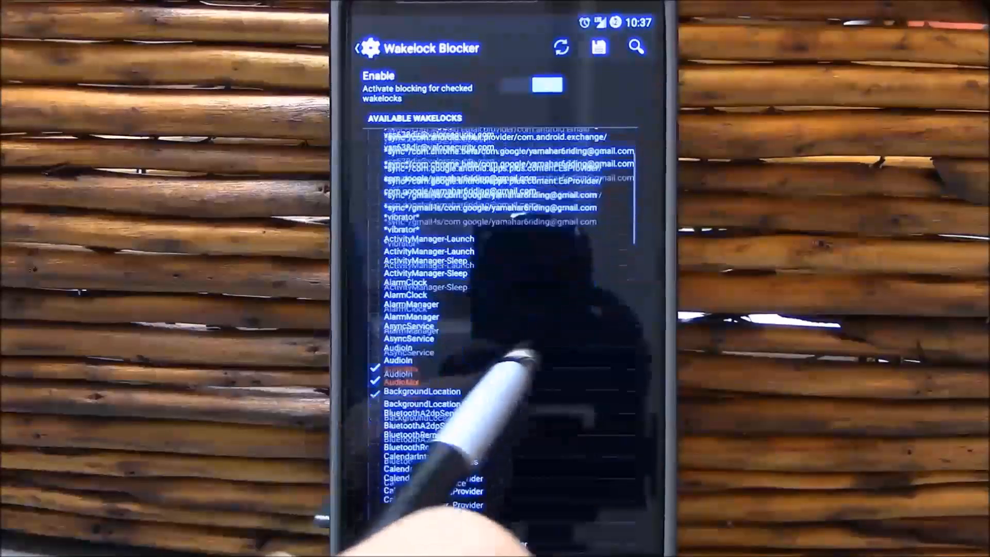
{"action": "left_click", "coordinate": [357, 48]}
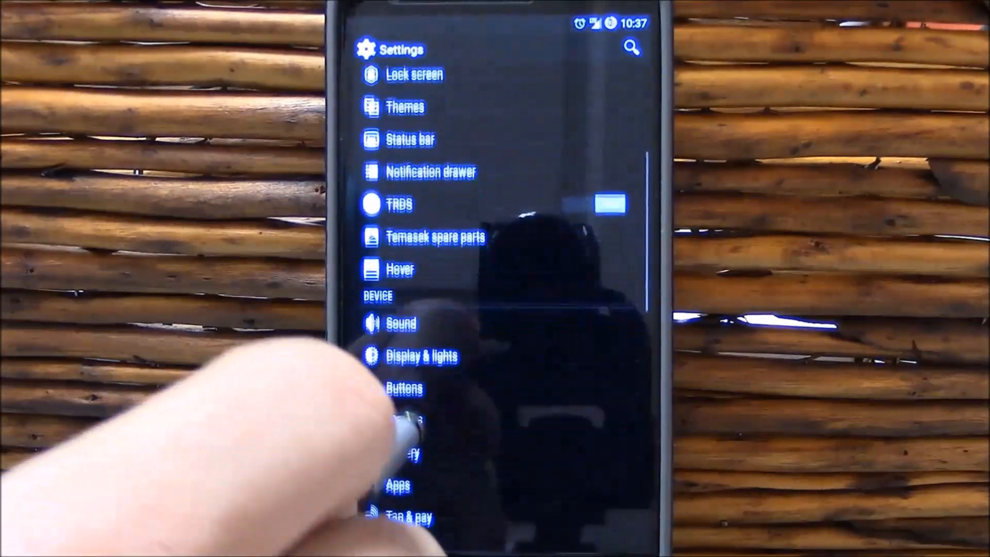
{"action": "left_click", "coordinate": [399, 270]}
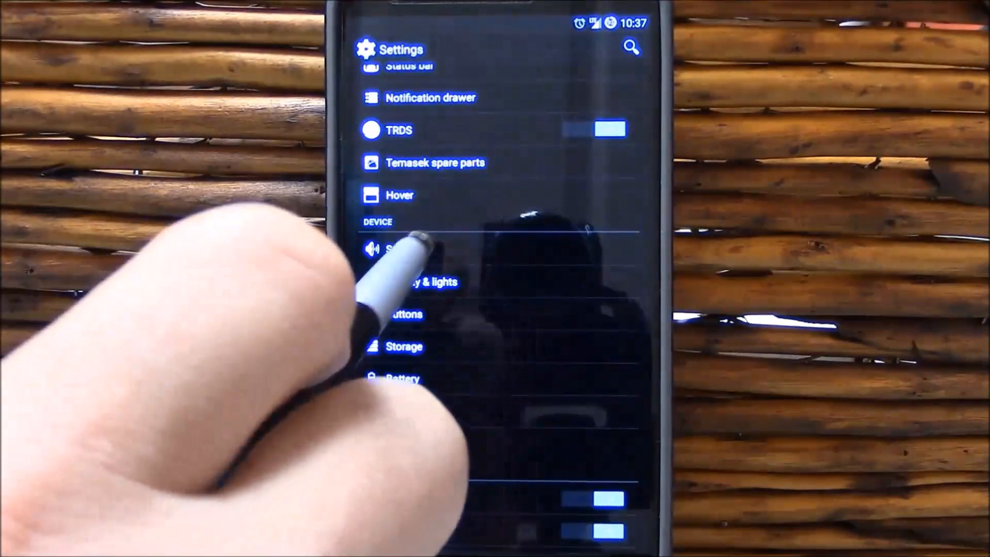
{"action": "left_click", "coordinate": [400, 248]}
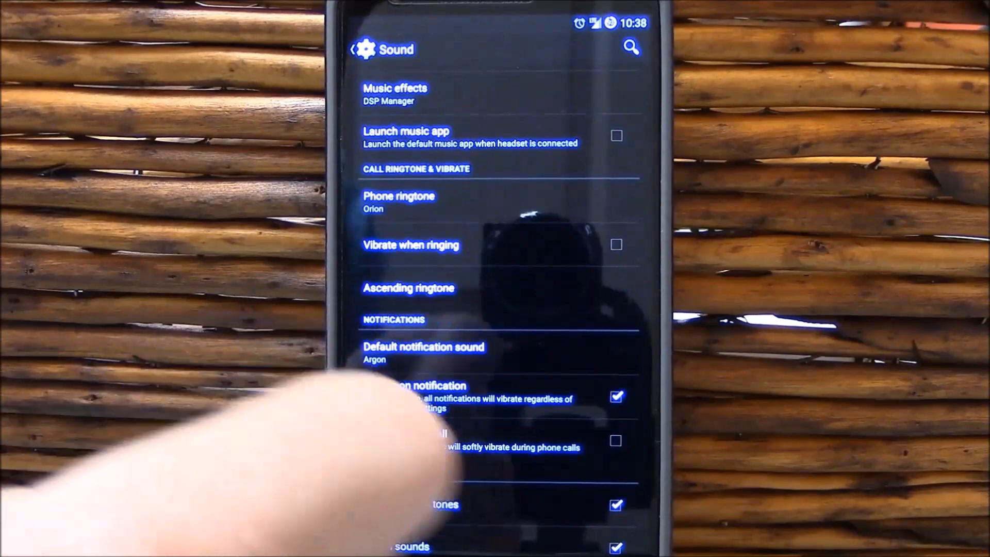
{"action": "scroll", "scroll_direction": "down", "scroll_amount": 3}
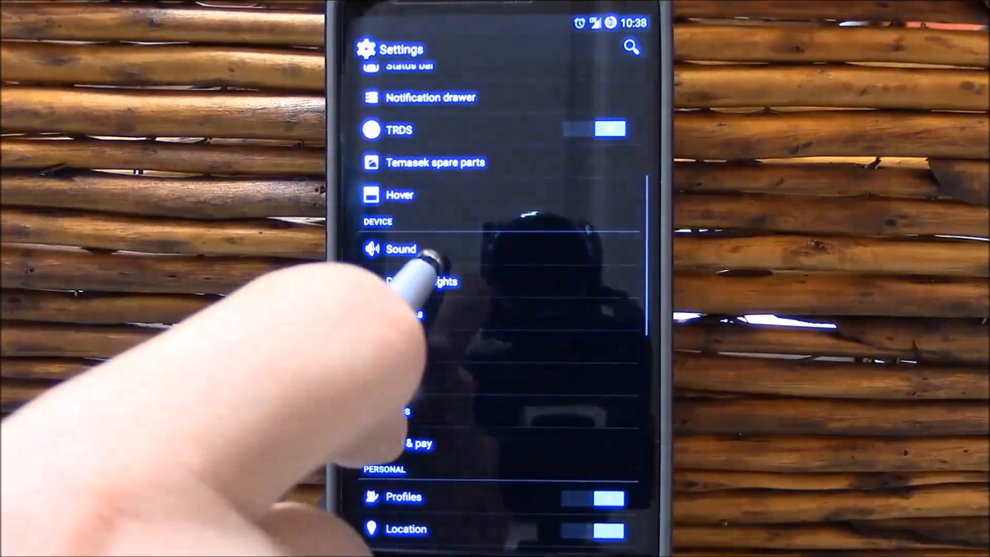
{"action": "left_click", "coordinate": [417, 281]}
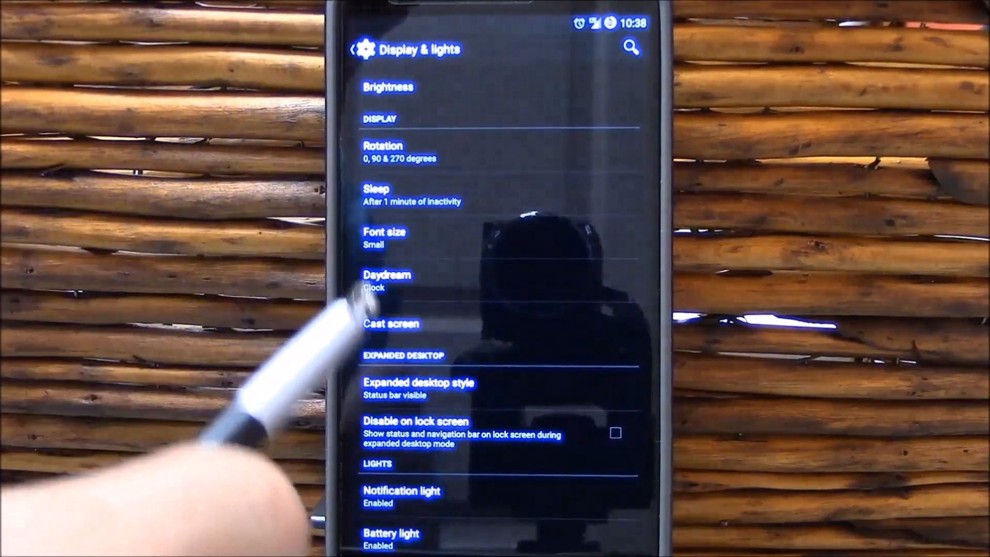
{"action": "scroll", "scroll_direction": "down", "scroll_amount": 3}
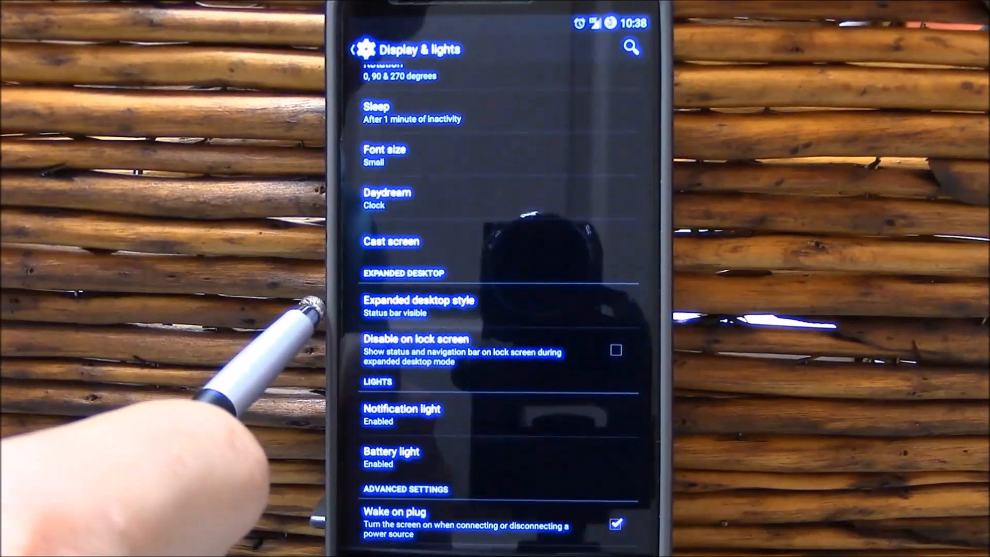
{"action": "mouse_move", "coordinate": [272, 316]}
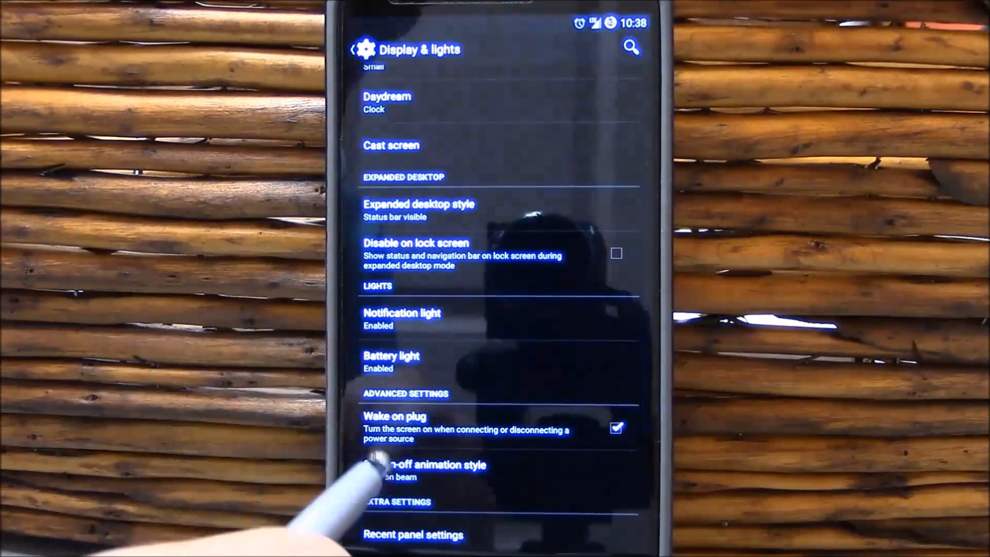
{"action": "scroll", "scroll_direction": "down", "scroll_amount": 3}
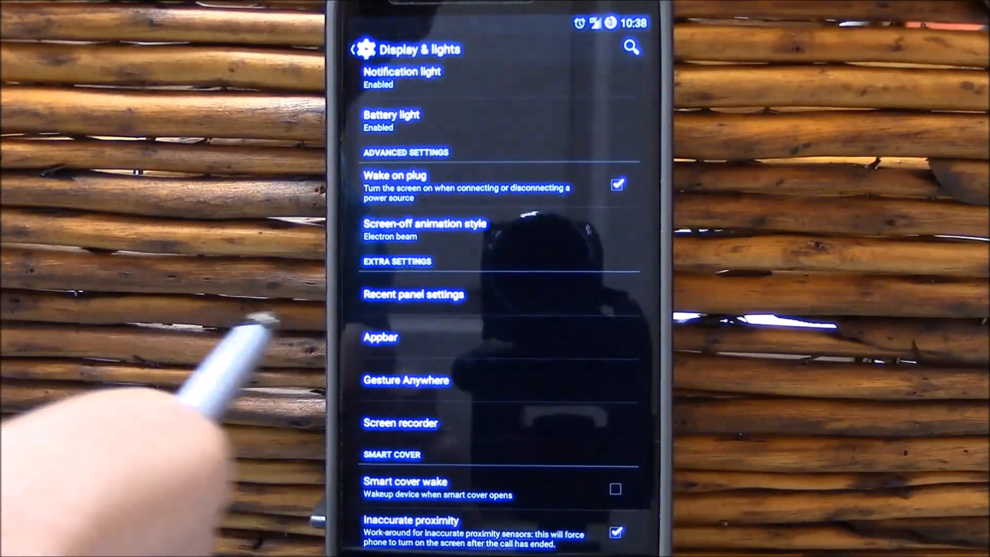
{"action": "mouse_move", "coordinate": [284, 347]}
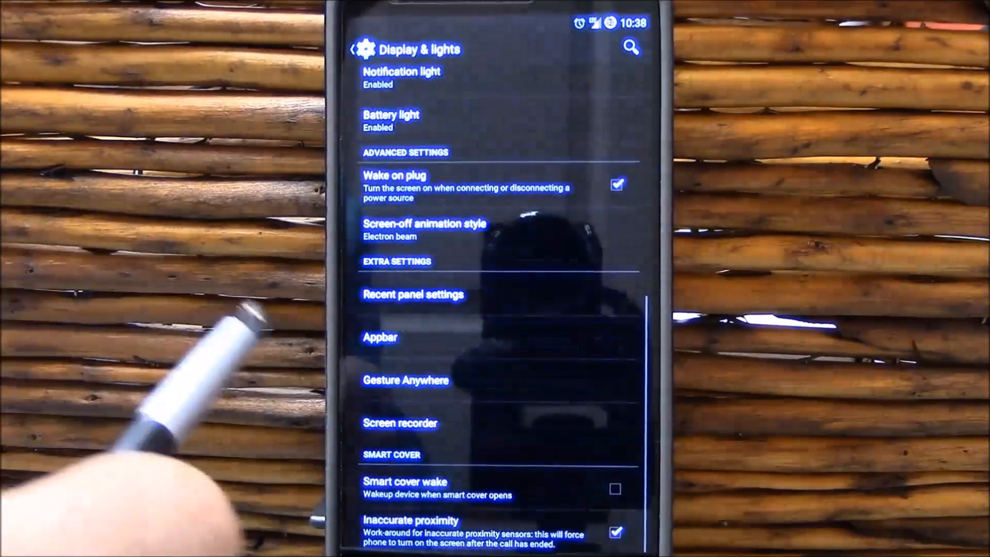
{"action": "left_click", "coordinate": [381, 337]}
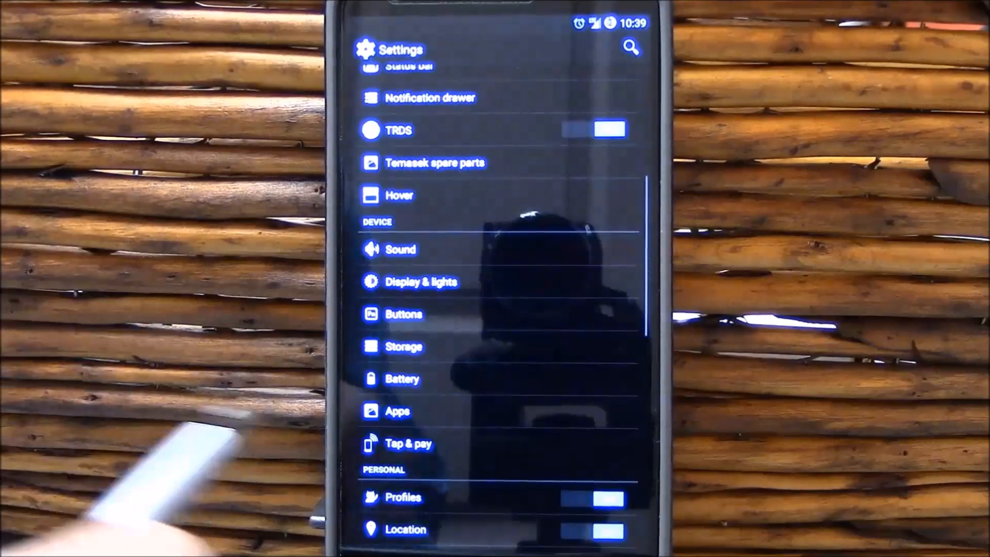
{"action": "left_click", "coordinate": [403, 314]}
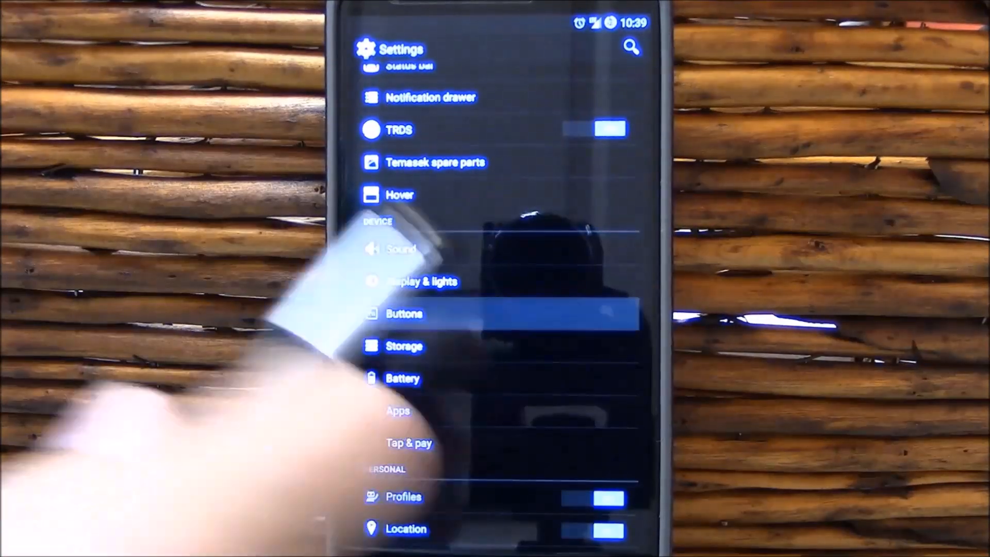
Scroll through Buttons options, then open Performance and accept the Proceed with caution warning.
{"action": "left_click", "coordinate": [405, 314]}
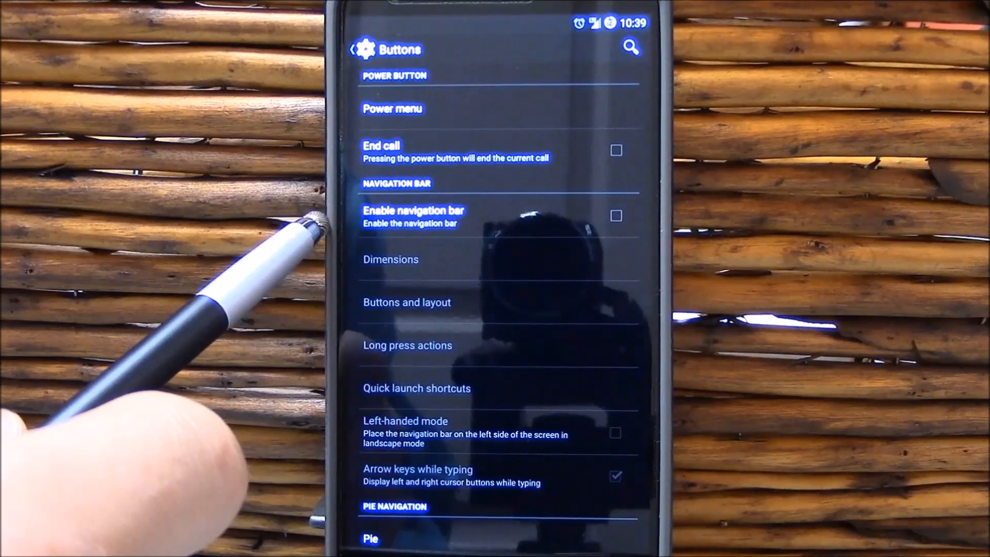
{"action": "scroll", "scroll_direction": "down", "scroll_amount": 3}
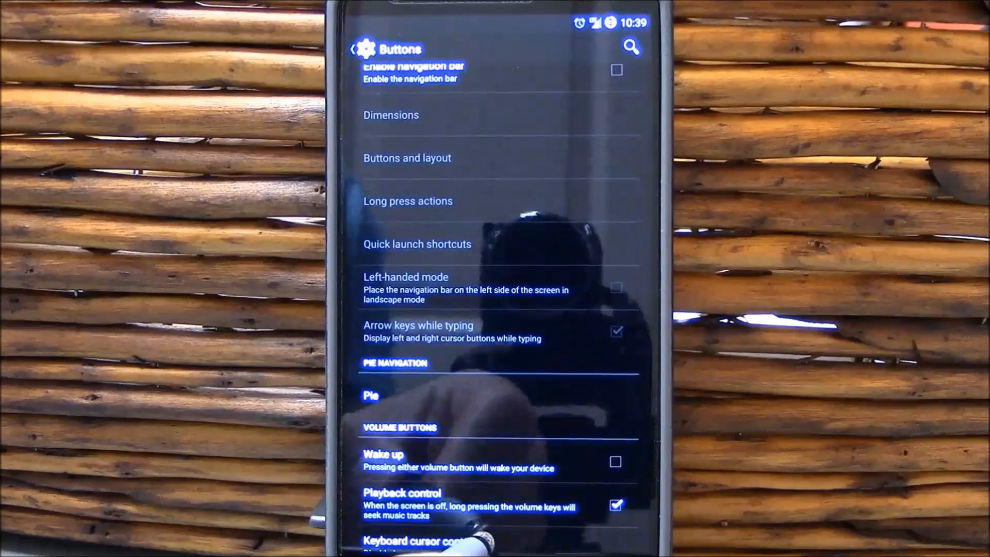
{"action": "left_click", "coordinate": [410, 541]}
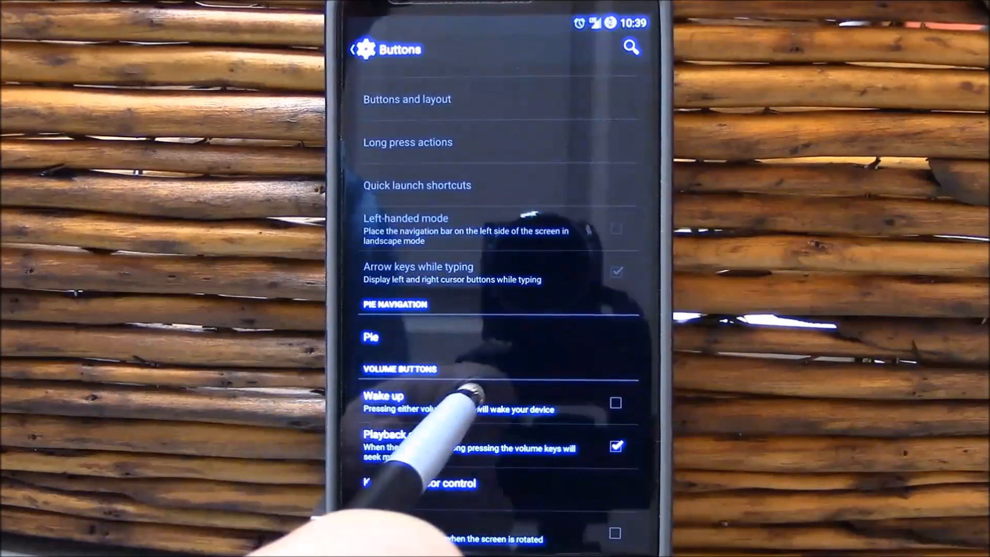
{"action": "left_click", "coordinate": [615, 403]}
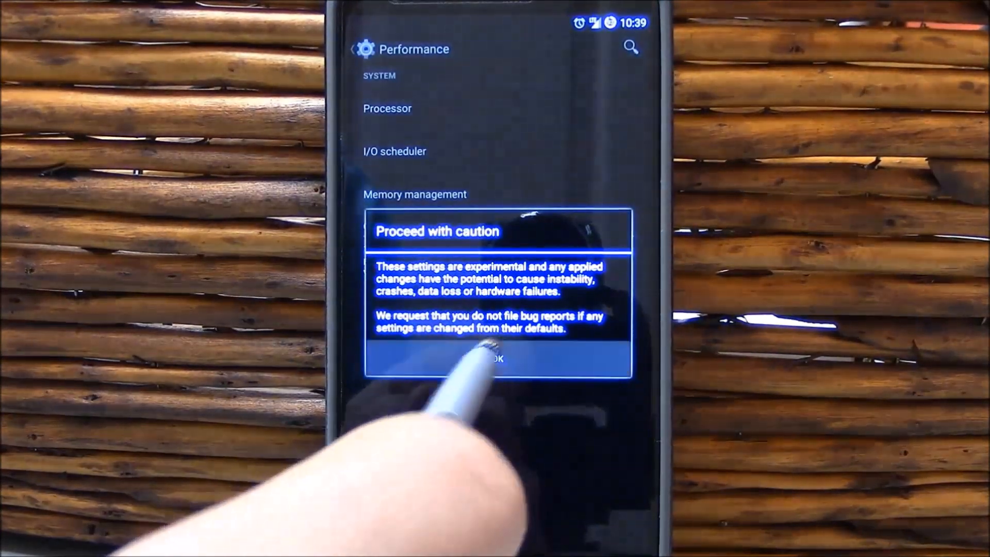
{"action": "left_click", "coordinate": [498, 358]}
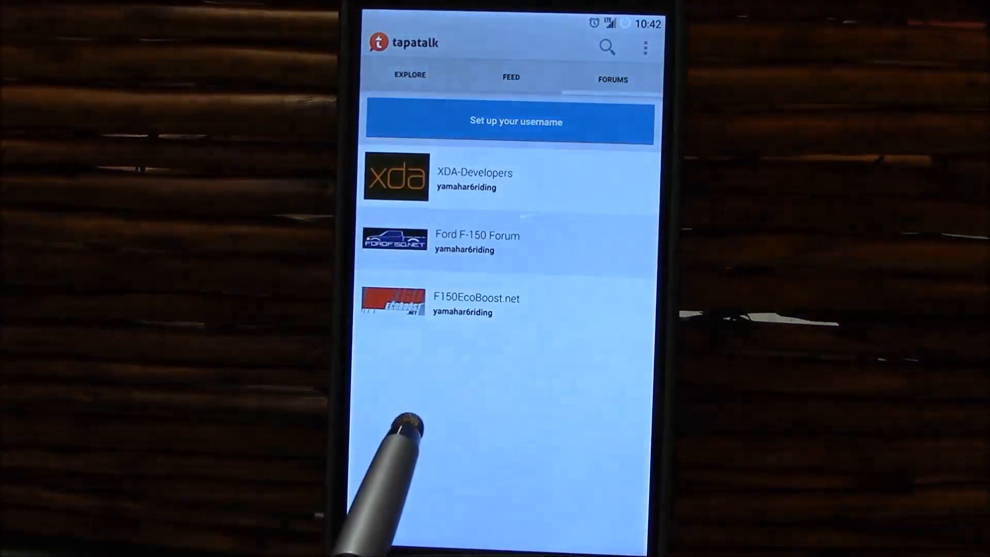
Open XDA-Developers' subscribed discussions and scroll the 4.4.4 G2 ROM thread to page 1212.
{"action": "left_click", "coordinate": [474, 177]}
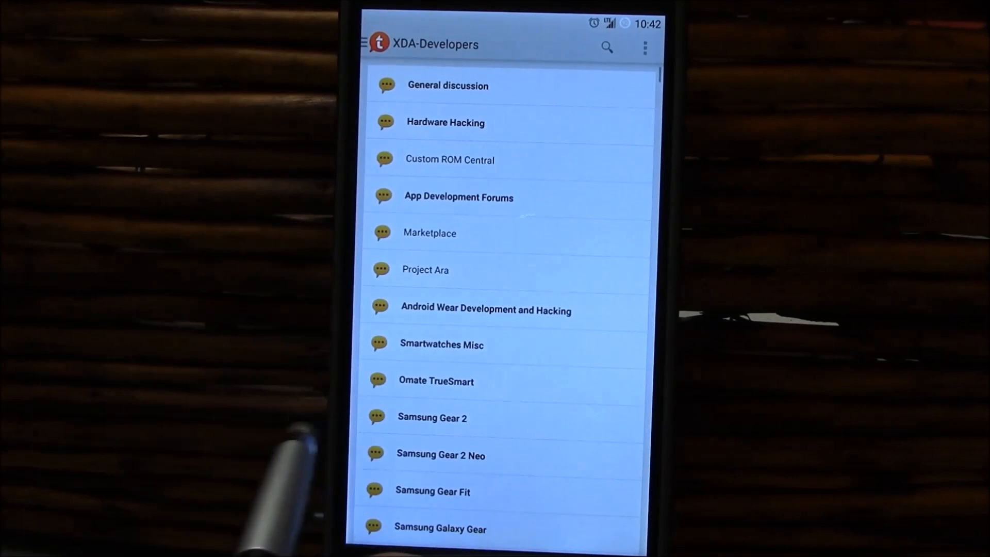
{"action": "left_click", "coordinate": [366, 45]}
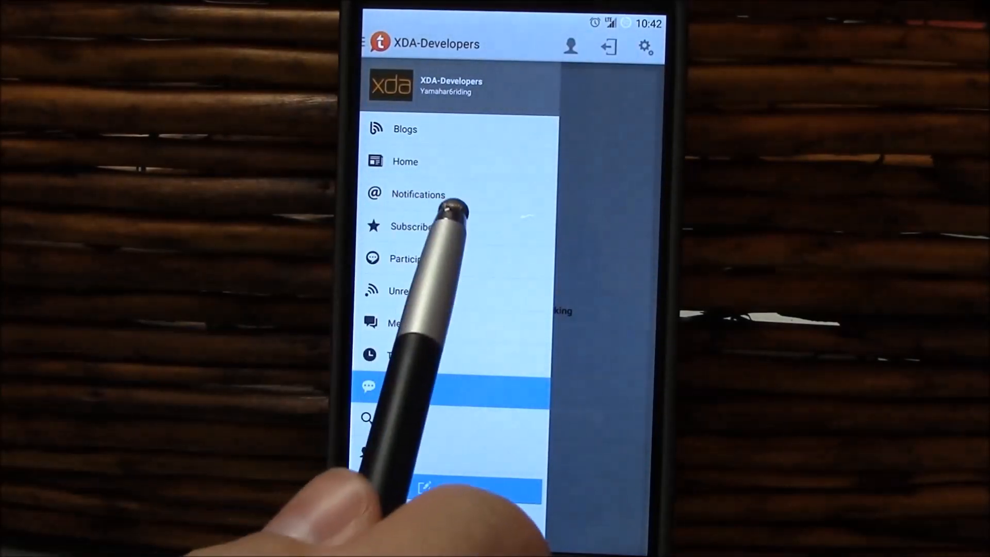
{"action": "left_click", "coordinate": [411, 226]}
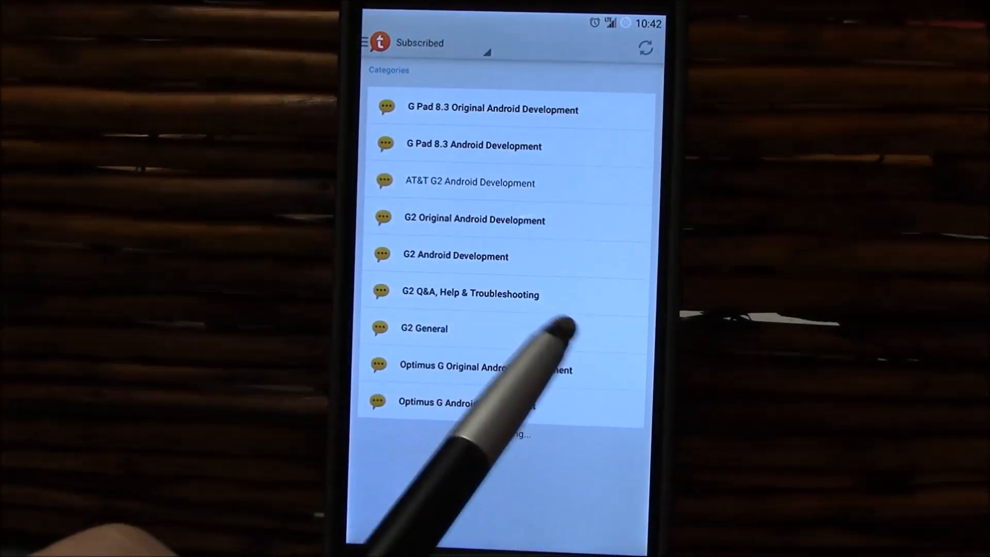
{"action": "left_click", "coordinate": [424, 328]}
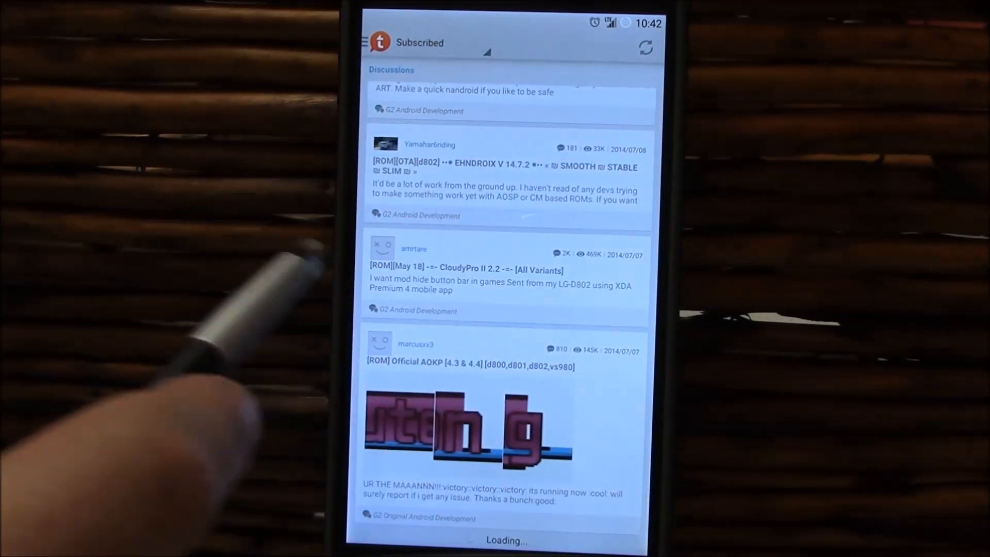
{"action": "scroll", "scroll_direction": "down", "scroll_amount": 3}
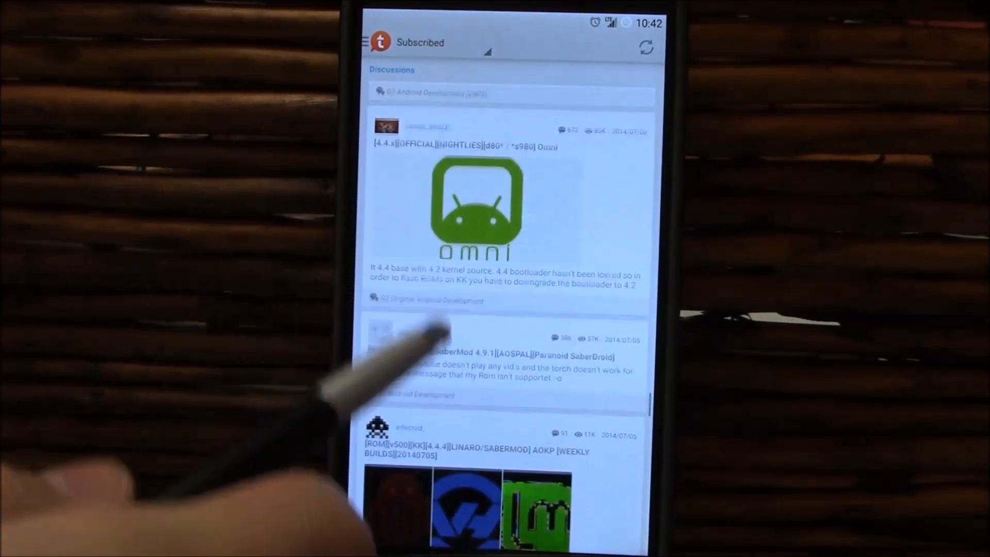
{"action": "scroll", "scroll_direction": "down", "scroll_amount": 3}
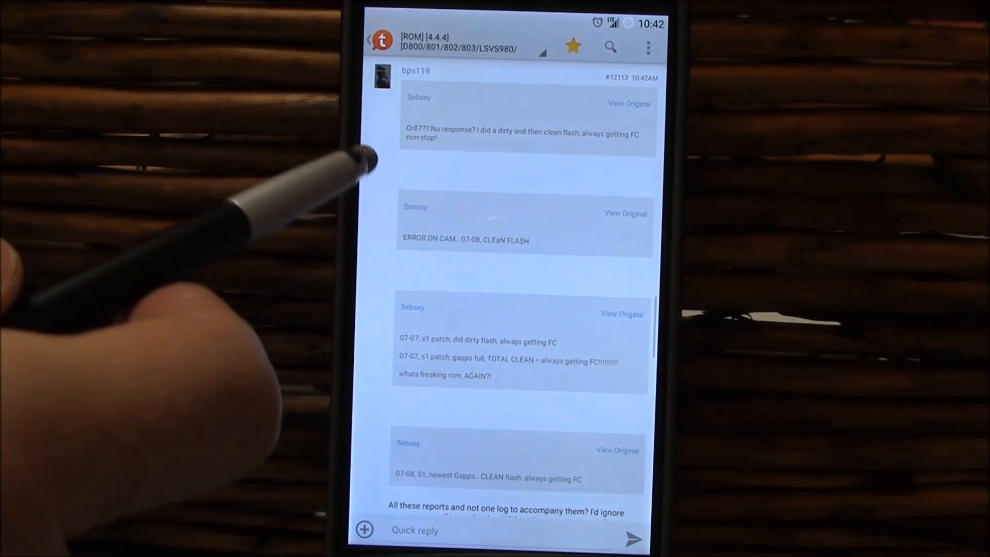
{"action": "scroll", "scroll_direction": "down", "scroll_amount": 3}
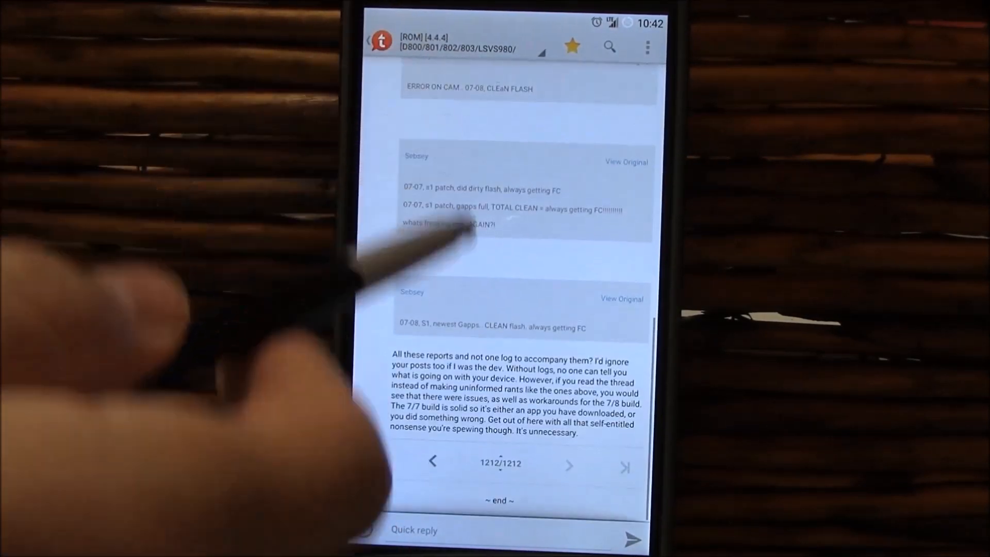
{"action": "scroll", "scroll_direction": "down", "scroll_amount": 3}
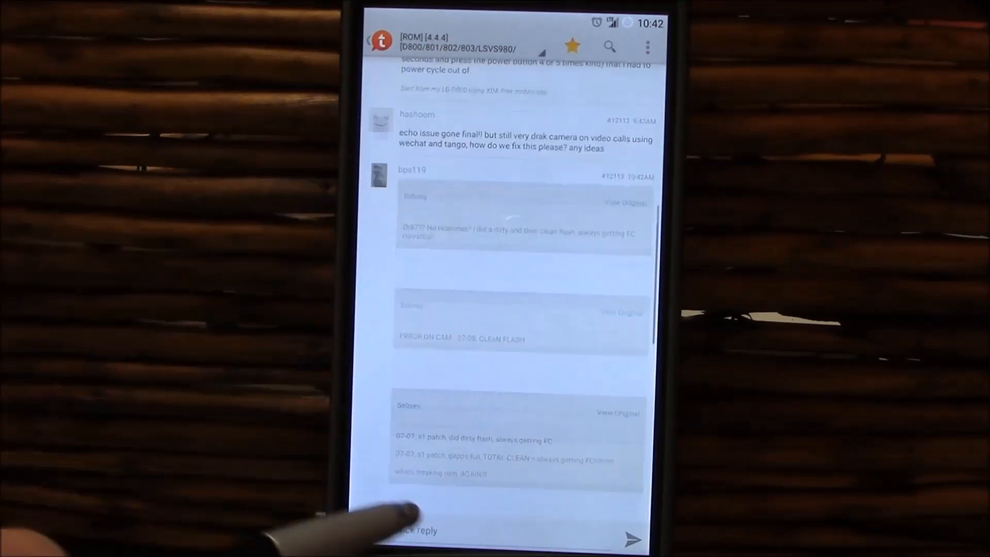
{"action": "scroll", "scroll_direction": "down", "scroll_amount": 3}
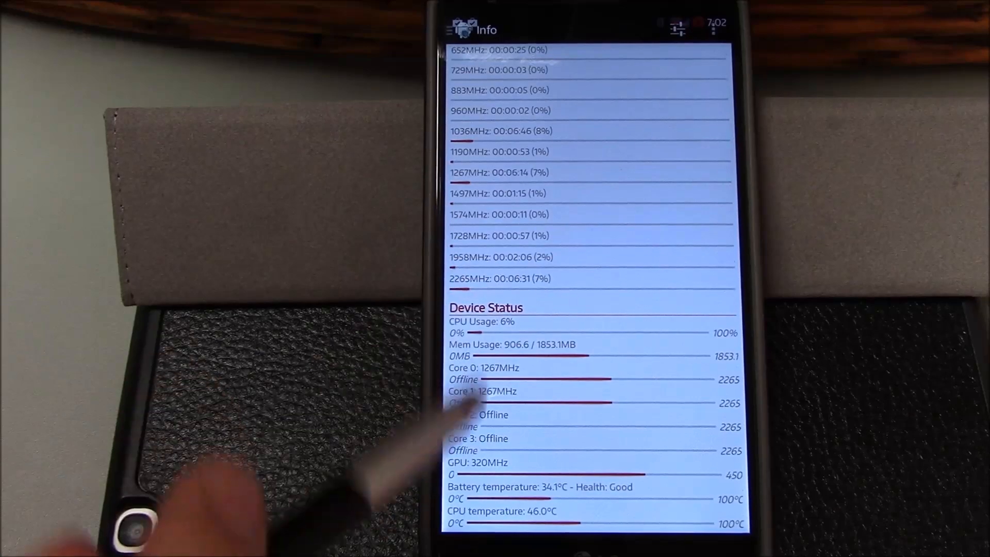
{"action": "mouse_move", "coordinate": [537, 417]}
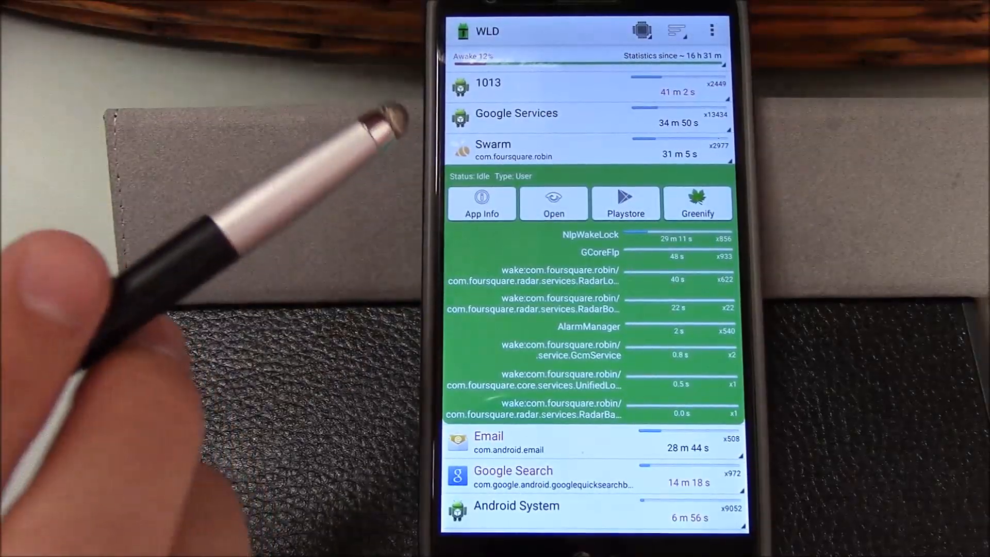
{"action": "mouse_move", "coordinate": [499, 379]}
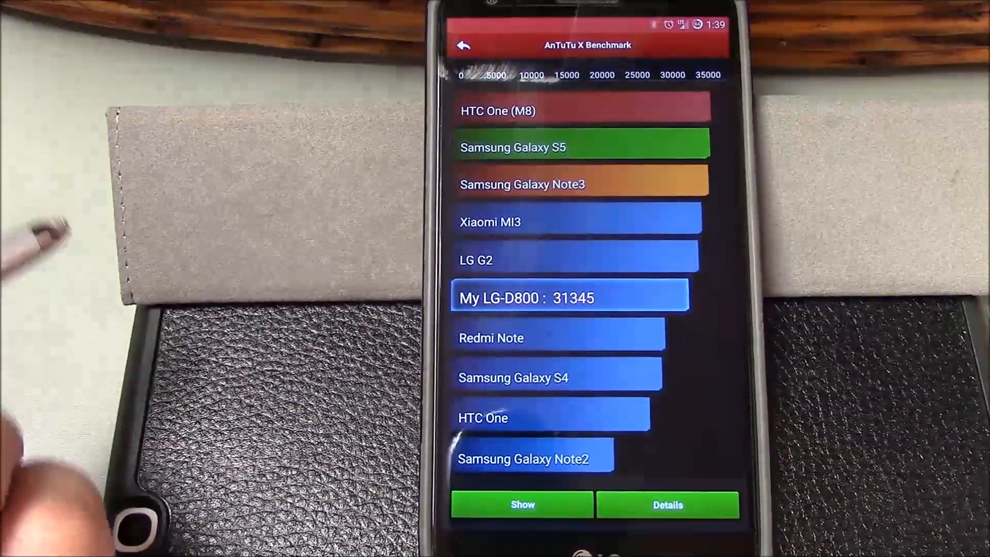
Show the AnTuTu X ranking chart with My LG-D800 at 31345, below the LG G2.
{"action": "left_click", "coordinate": [667, 505]}
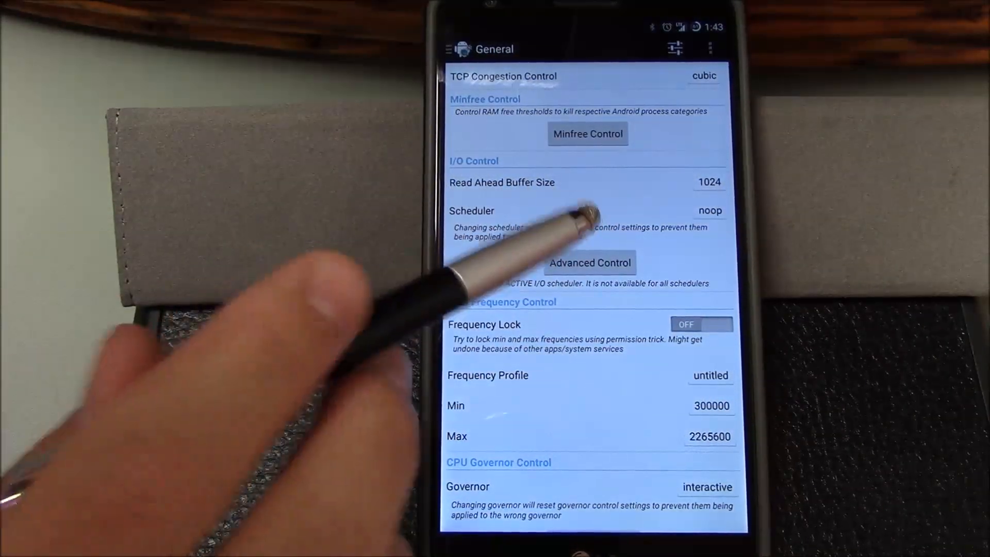
{"action": "mouse_move", "coordinate": [467, 265]}
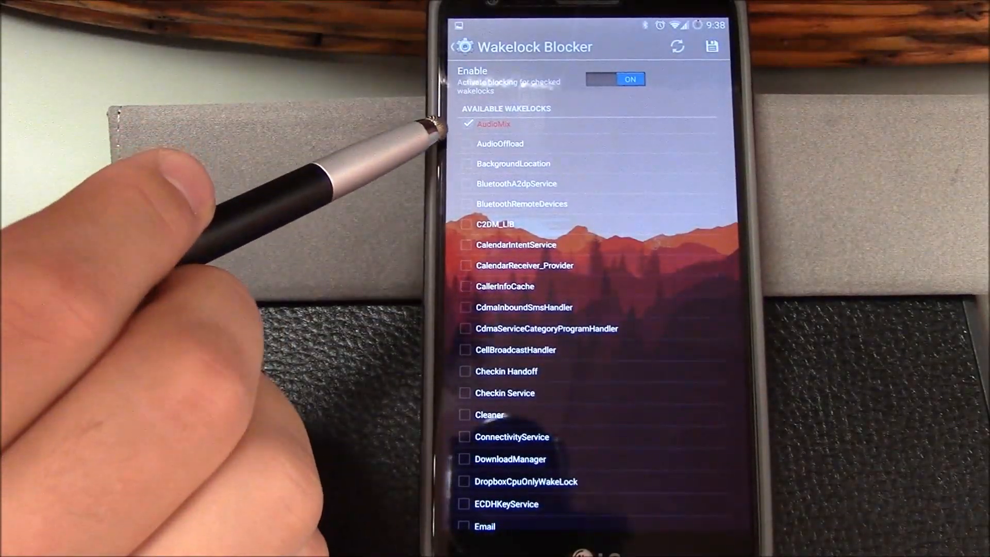
Scroll through the Wakelock Blocker list with AudioMix checked.
{"action": "scroll", "scroll_direction": "down", "scroll_amount": 3}
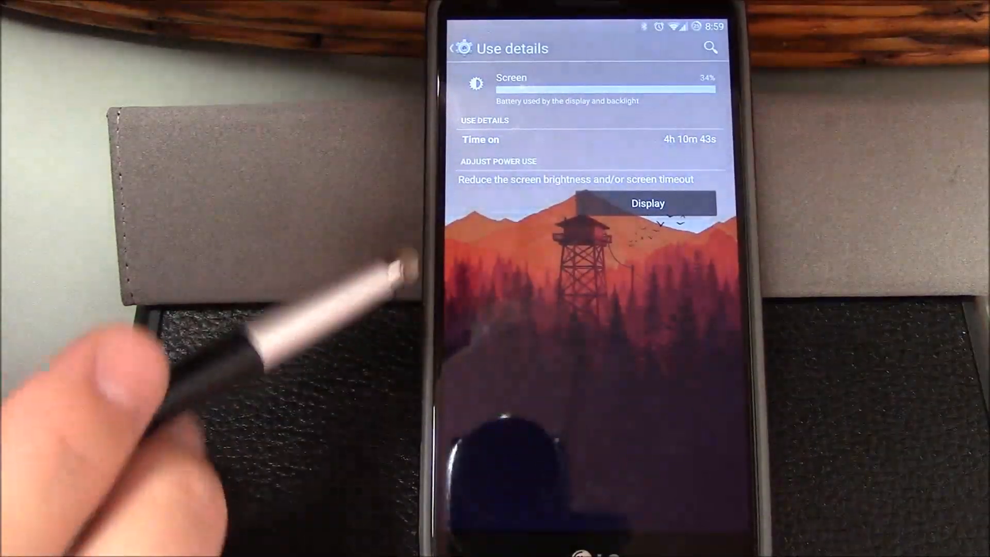
{"action": "mouse_move", "coordinate": [467, 227]}
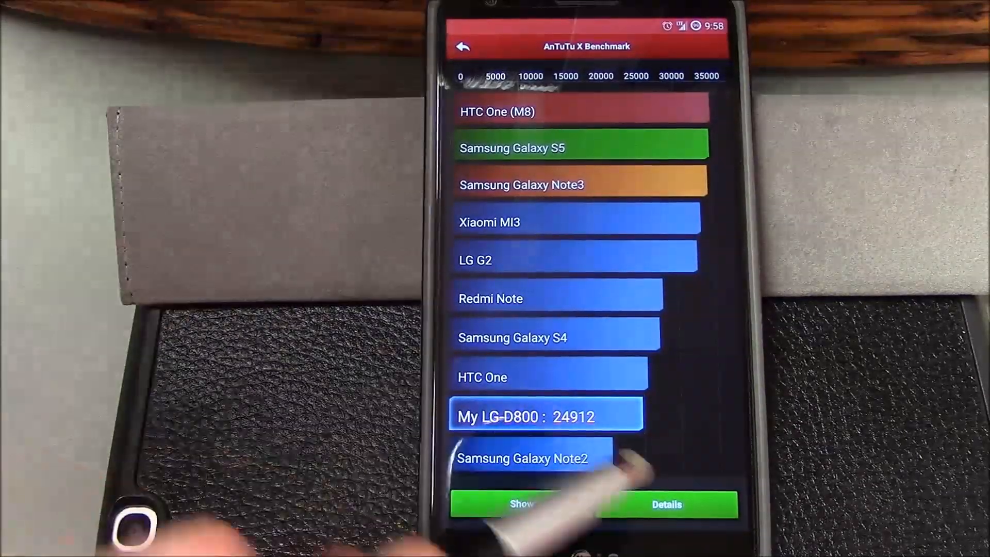
Show the AnTuTu X ranking chart placing My LG-D800 at 24912.
{"action": "left_click", "coordinate": [666, 504]}
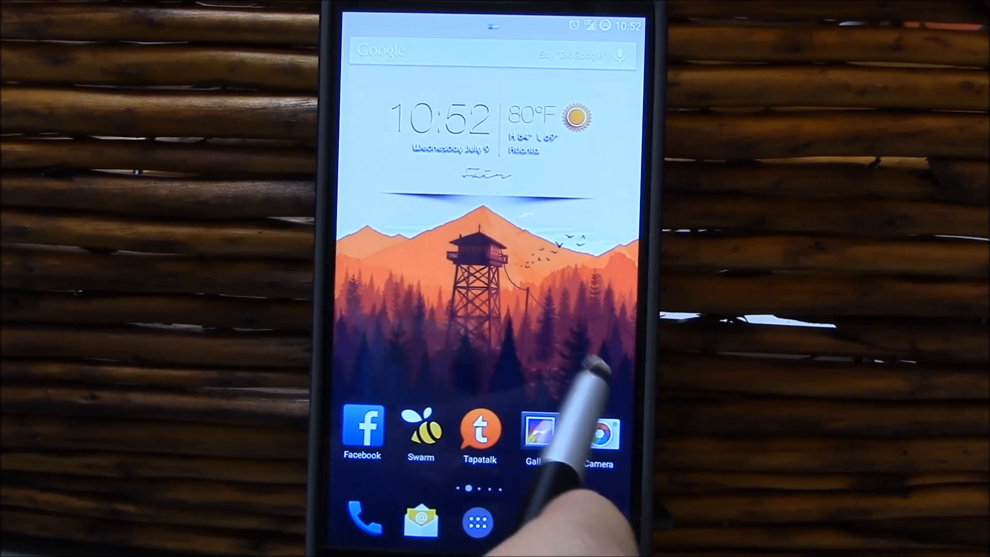
Swipe to the next home screen and launch SysLog from the tools folder.
{"action": "scroll", "scroll_direction": "left", "scroll_amount": 3}
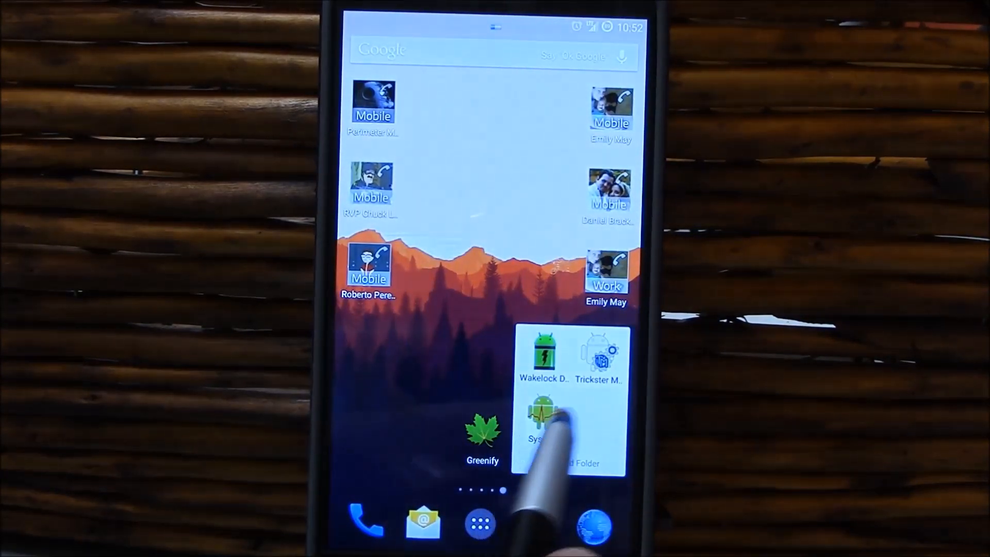
{"action": "left_click", "coordinate": [541, 414]}
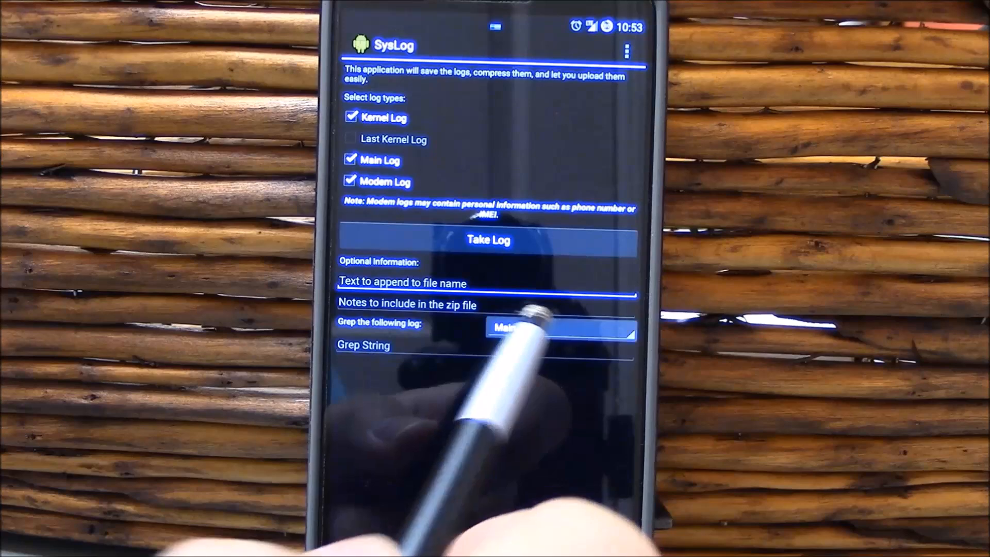
Take the kernel, main and modem logs and send them to Dropbox once.
{"action": "left_click", "coordinate": [561, 330]}
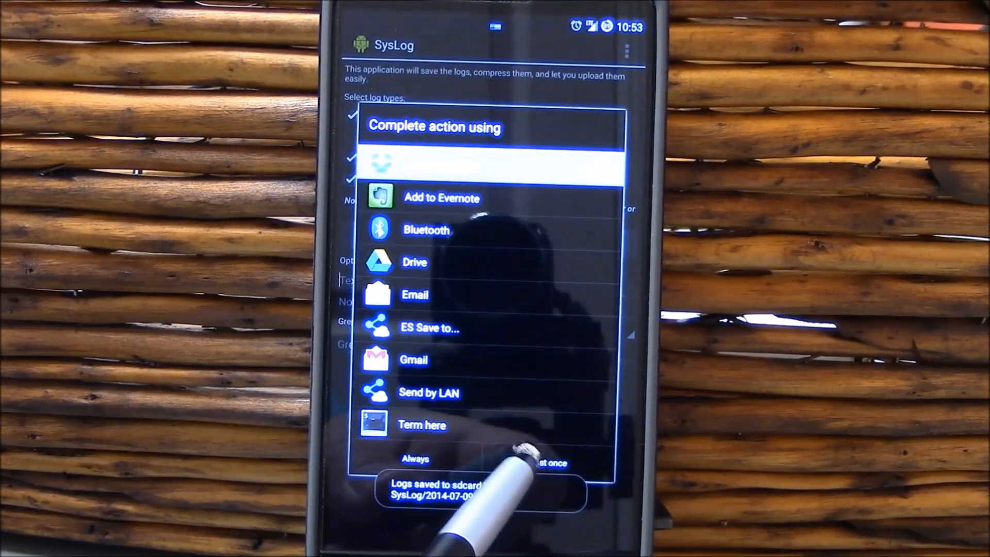
{"action": "left_click", "coordinate": [493, 163]}
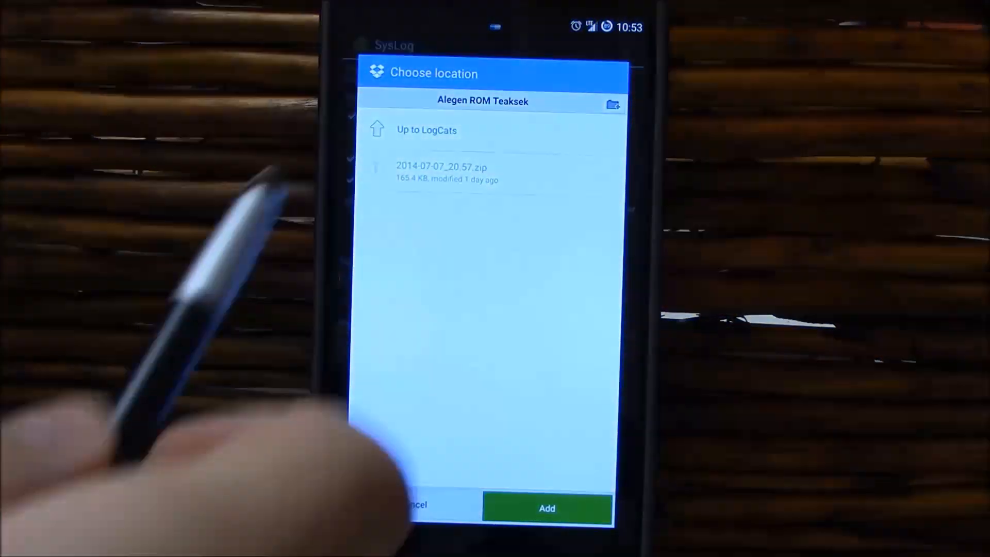